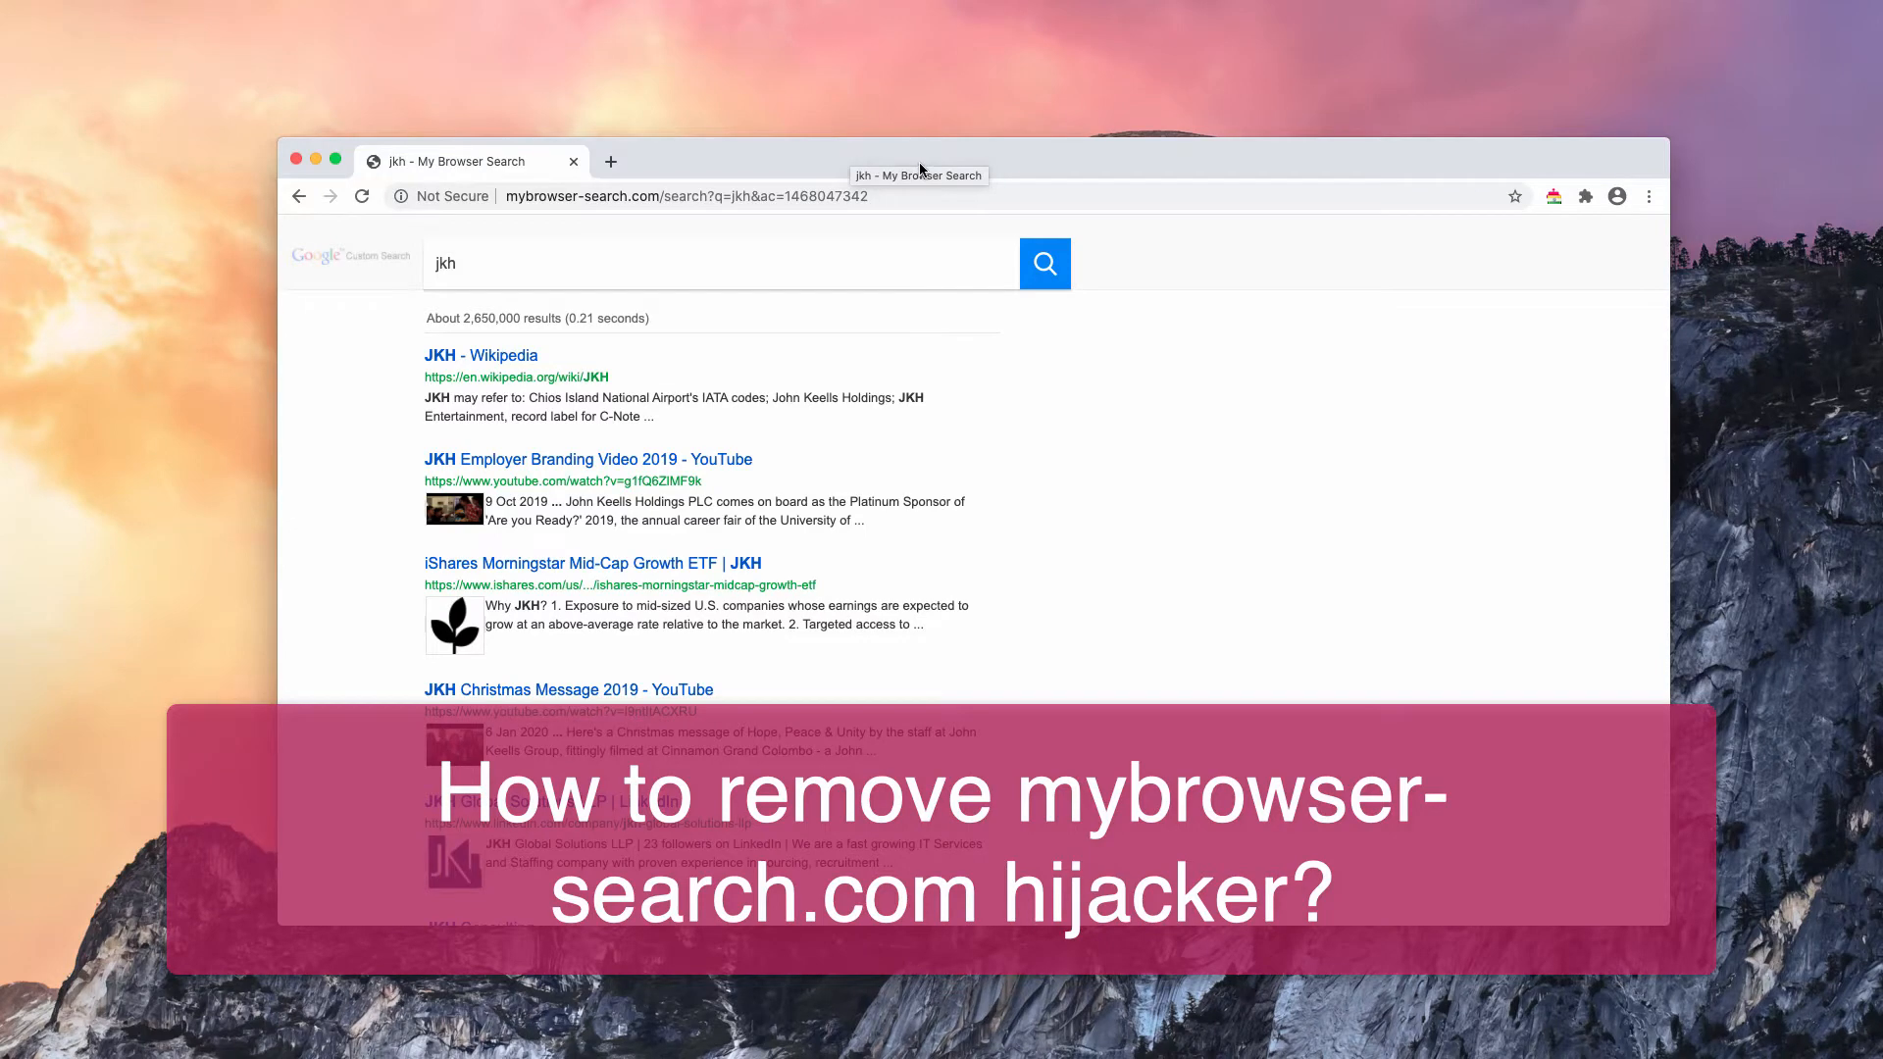
mouse_move(916, 170)
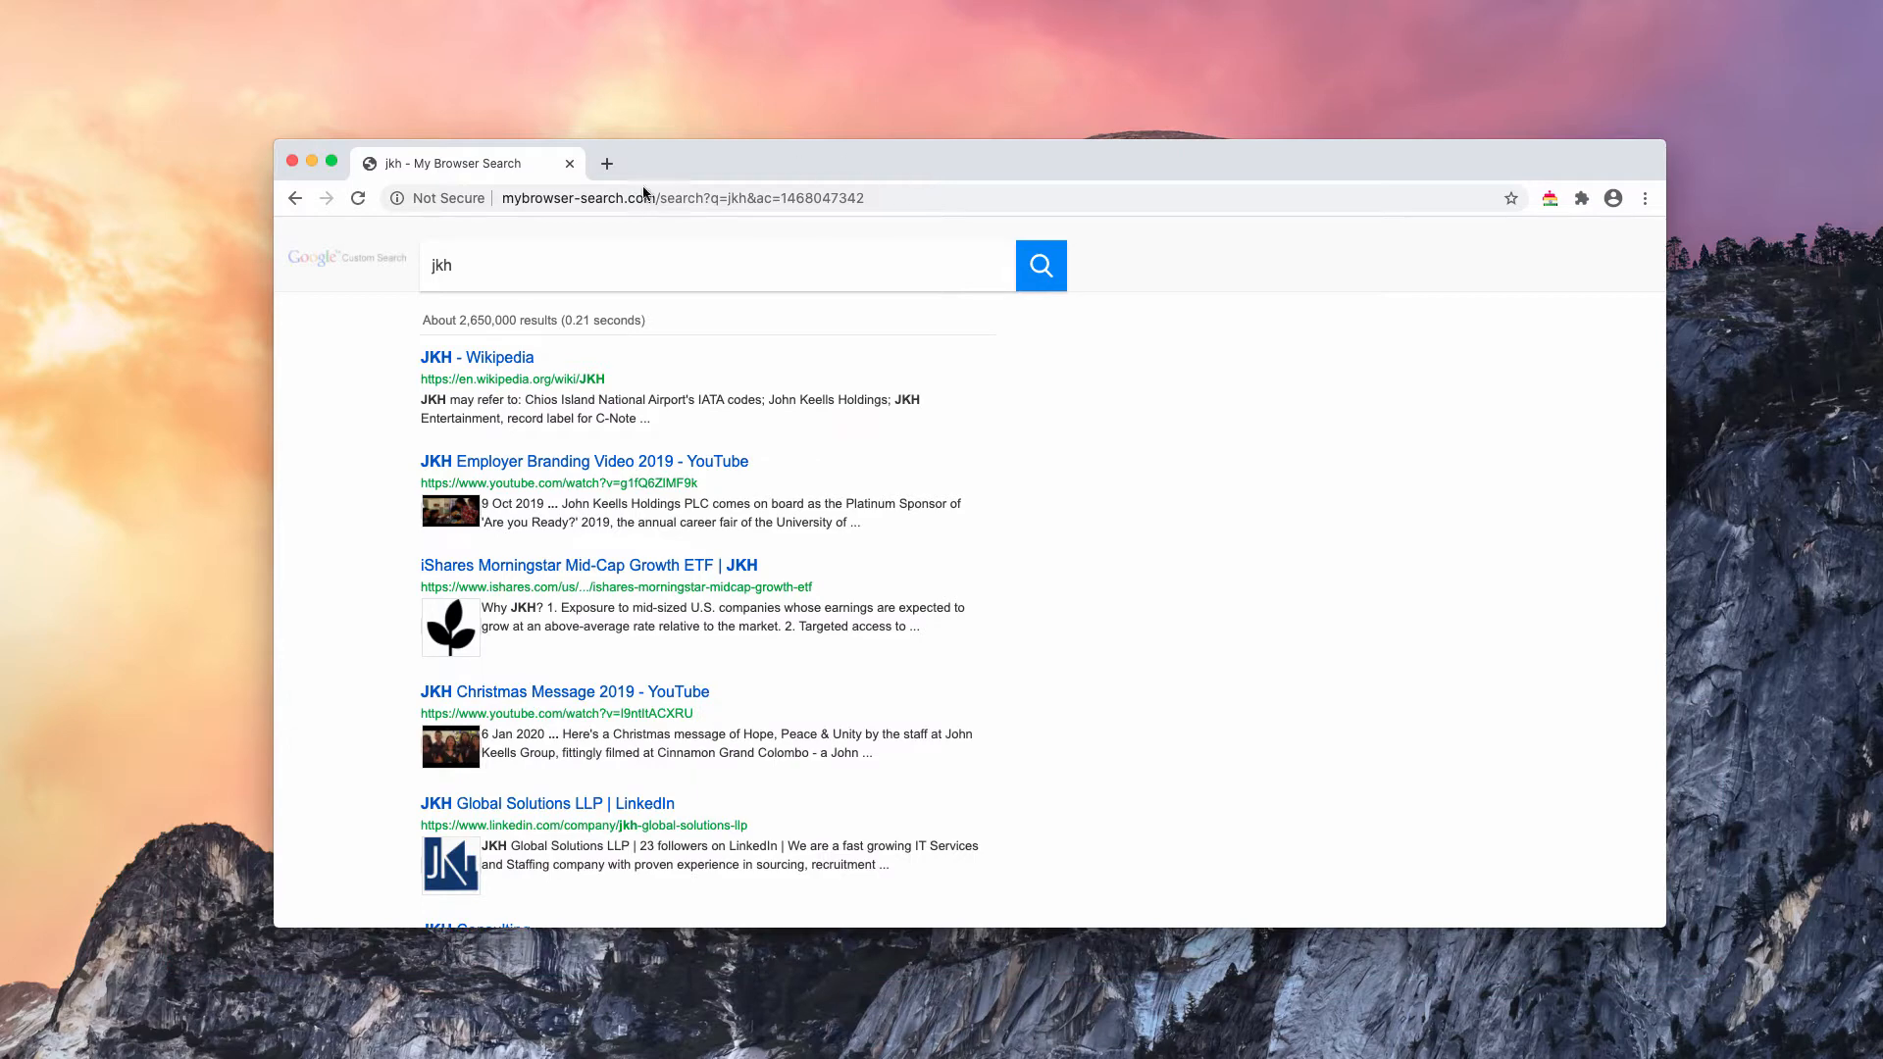
mouse_move(551, 212)
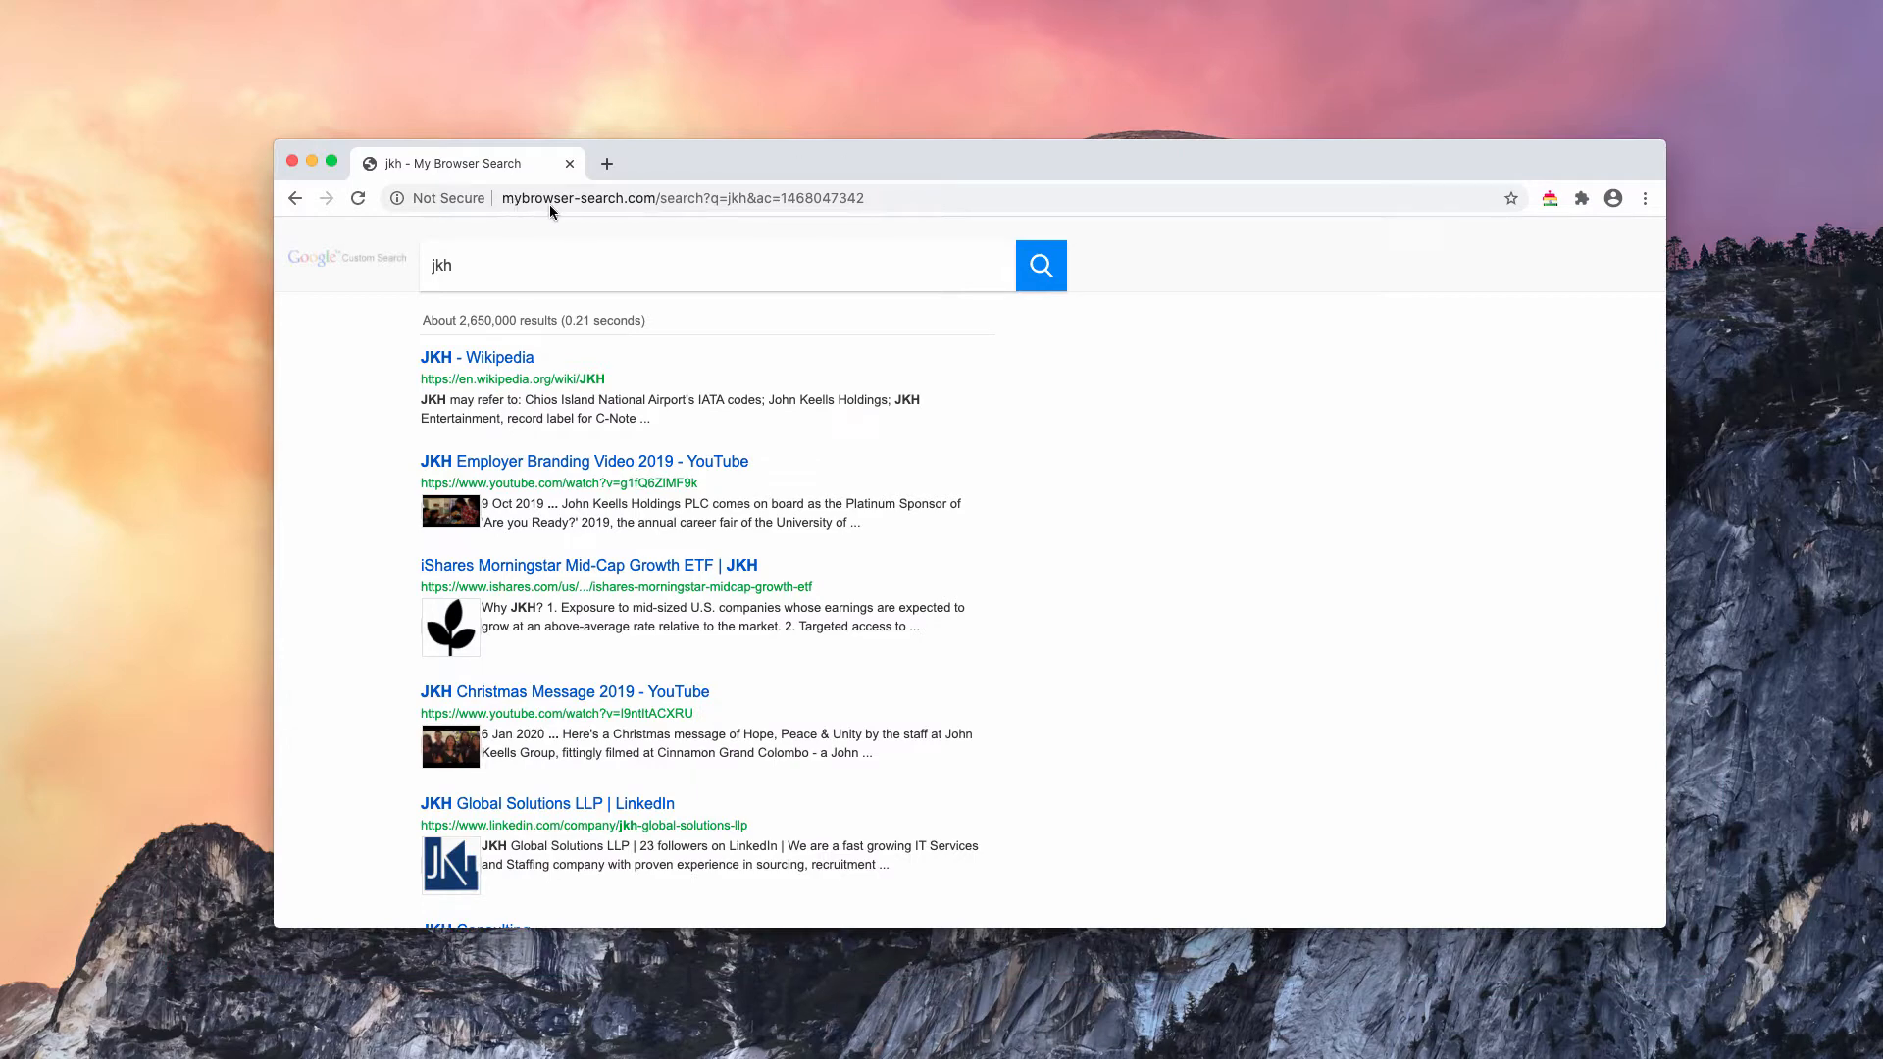
mouse_move(616, 204)
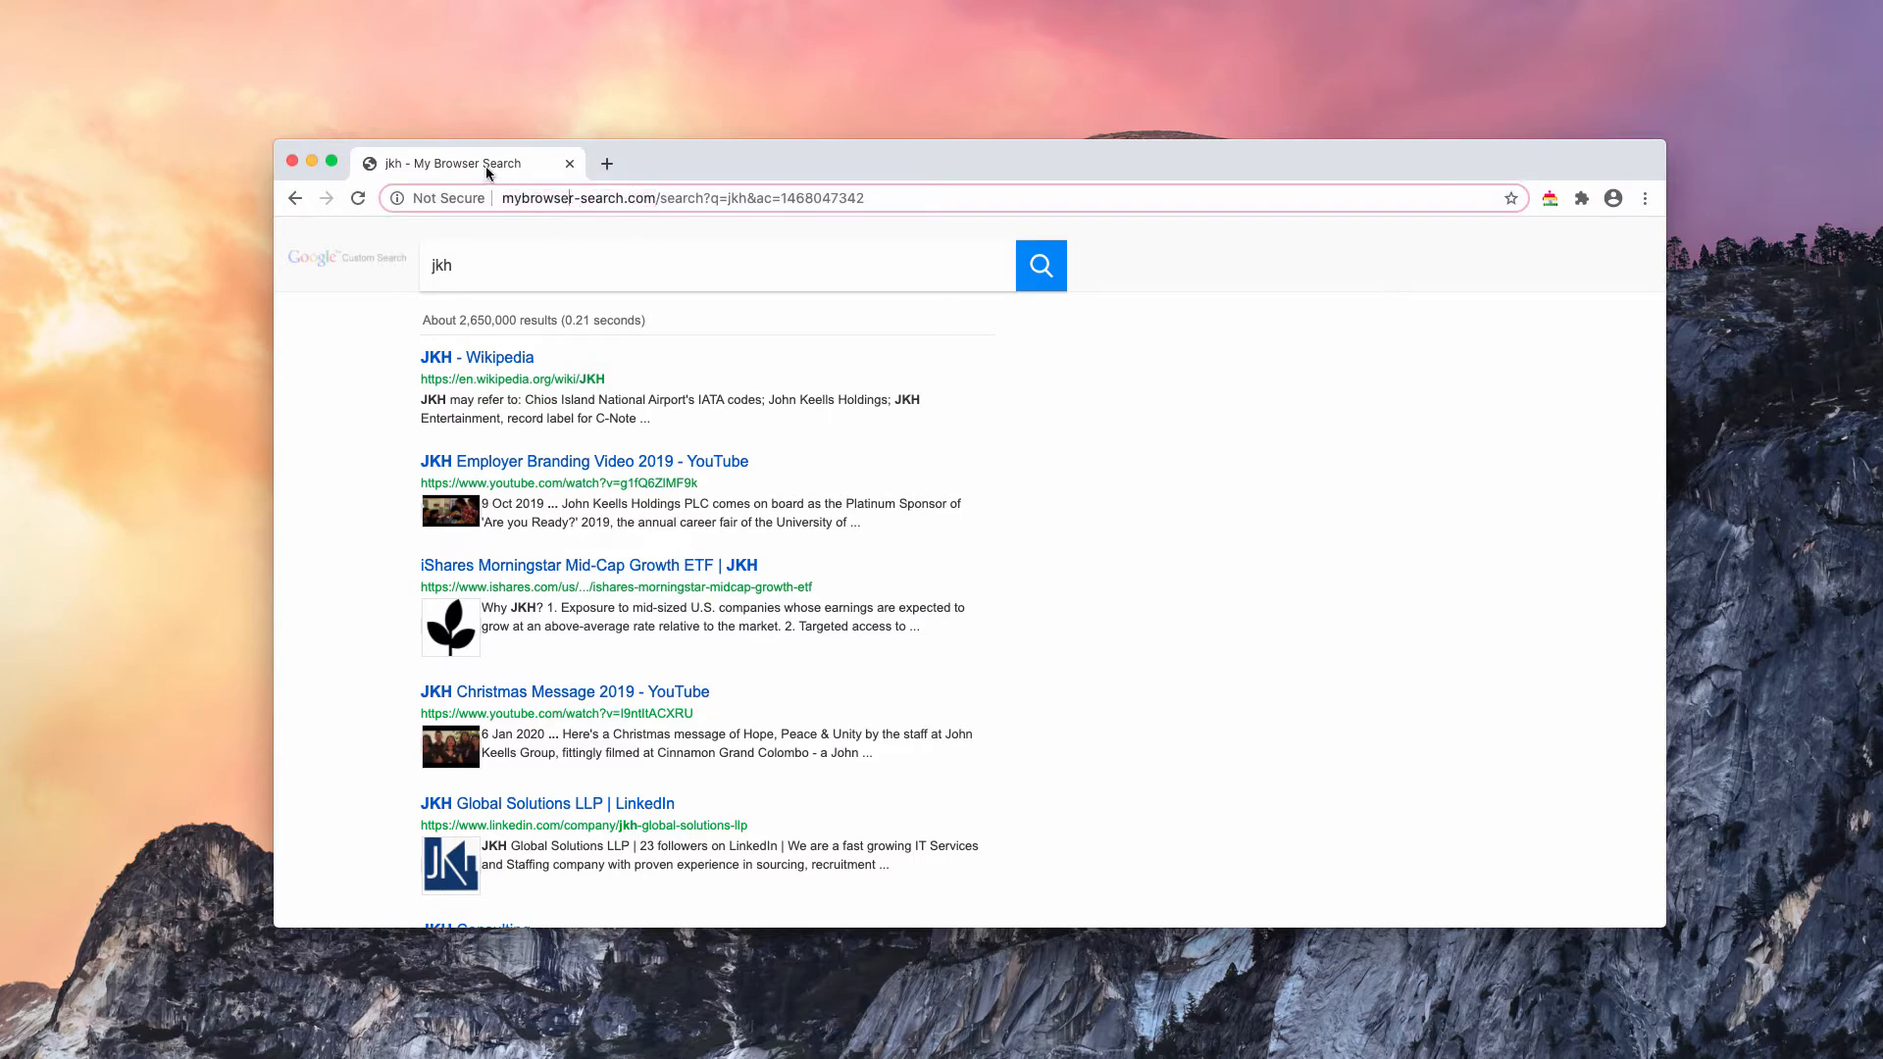
mouse_move(510, 247)
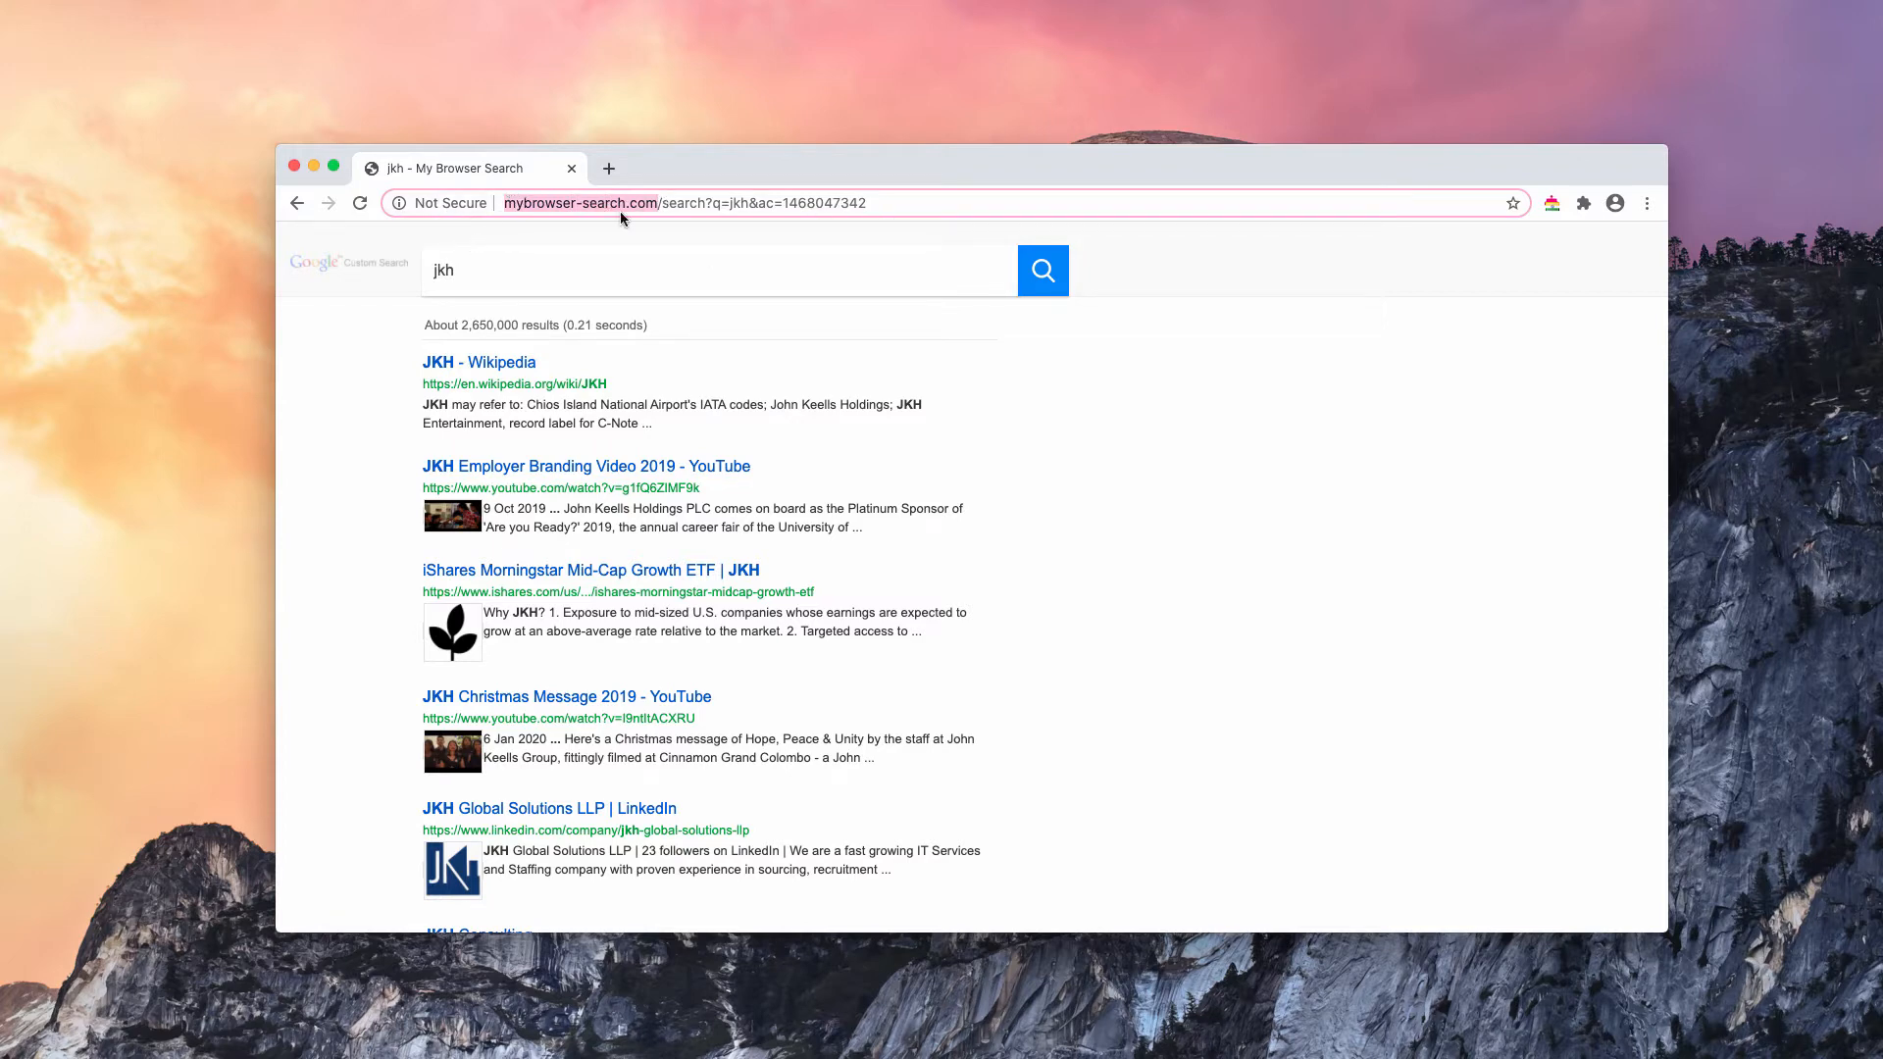
mouse_move(366, 278)
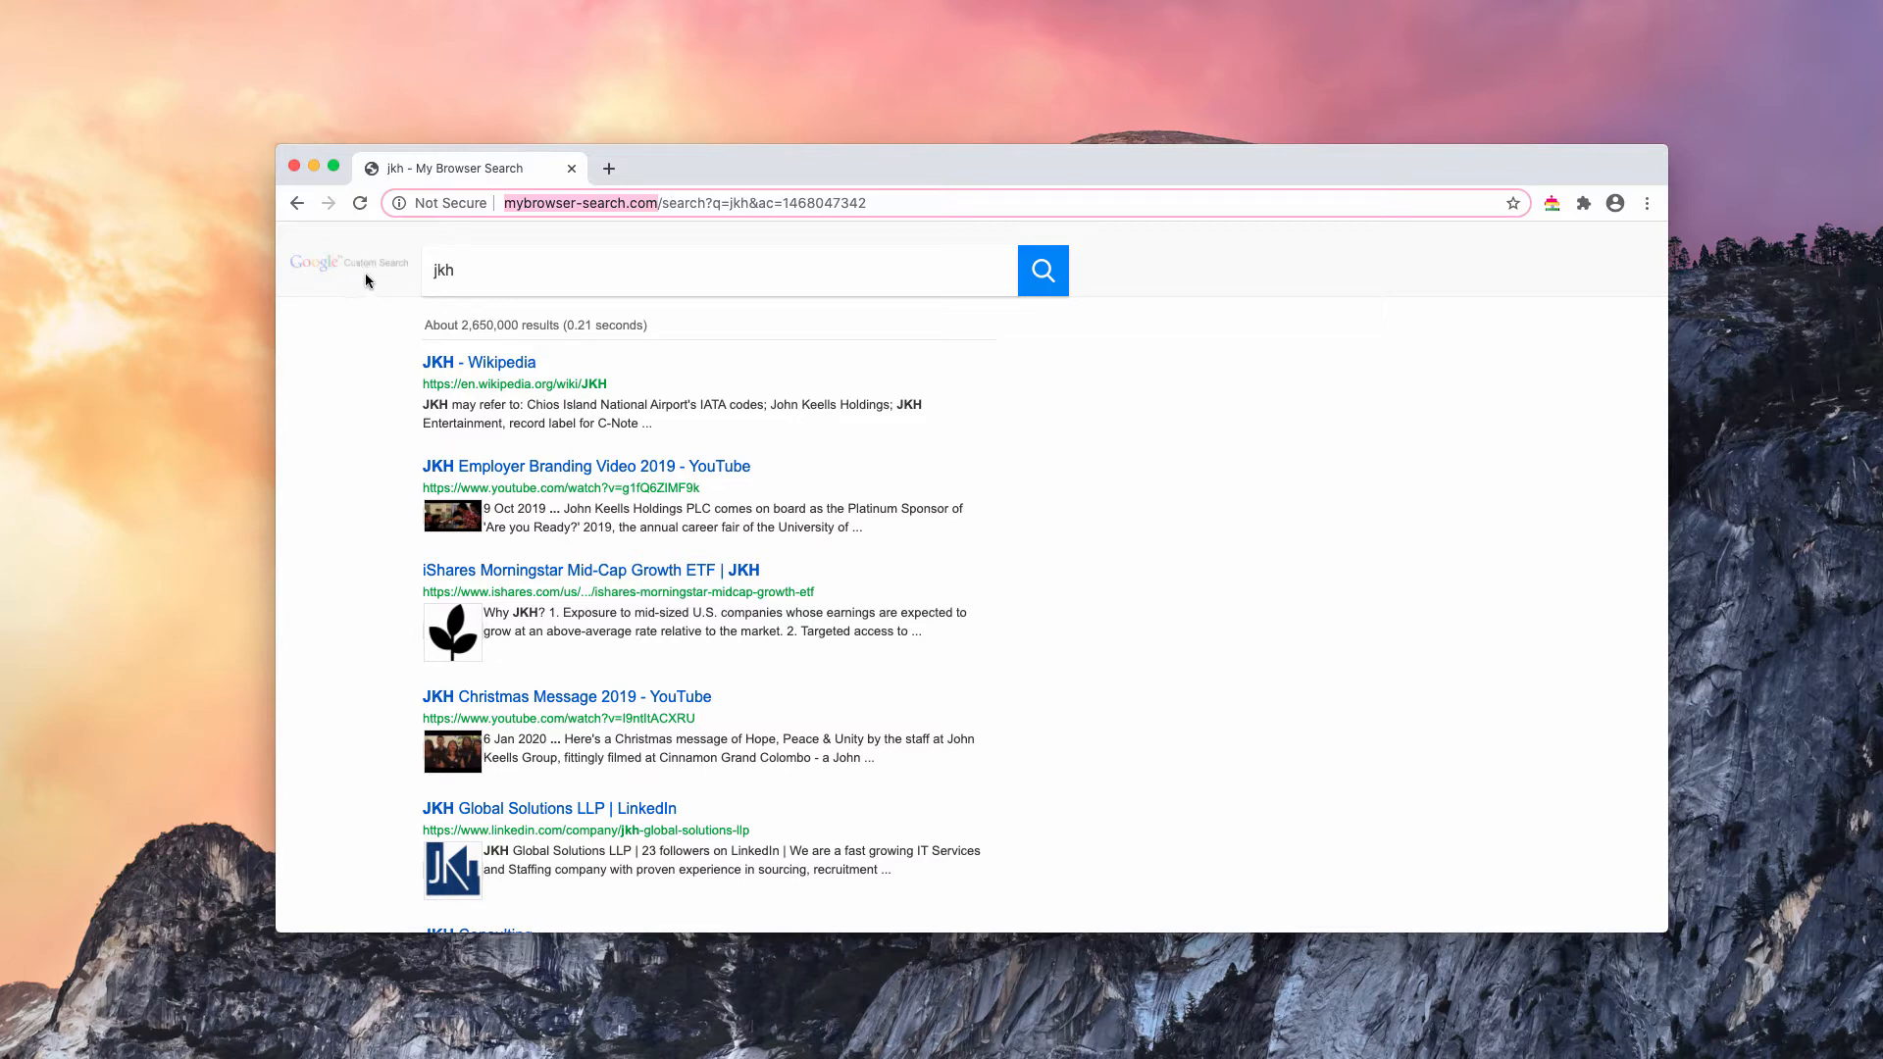
Step: Reach Chrome's Extensions page through More Tools after scrolling the search results
scroll("down", 3)
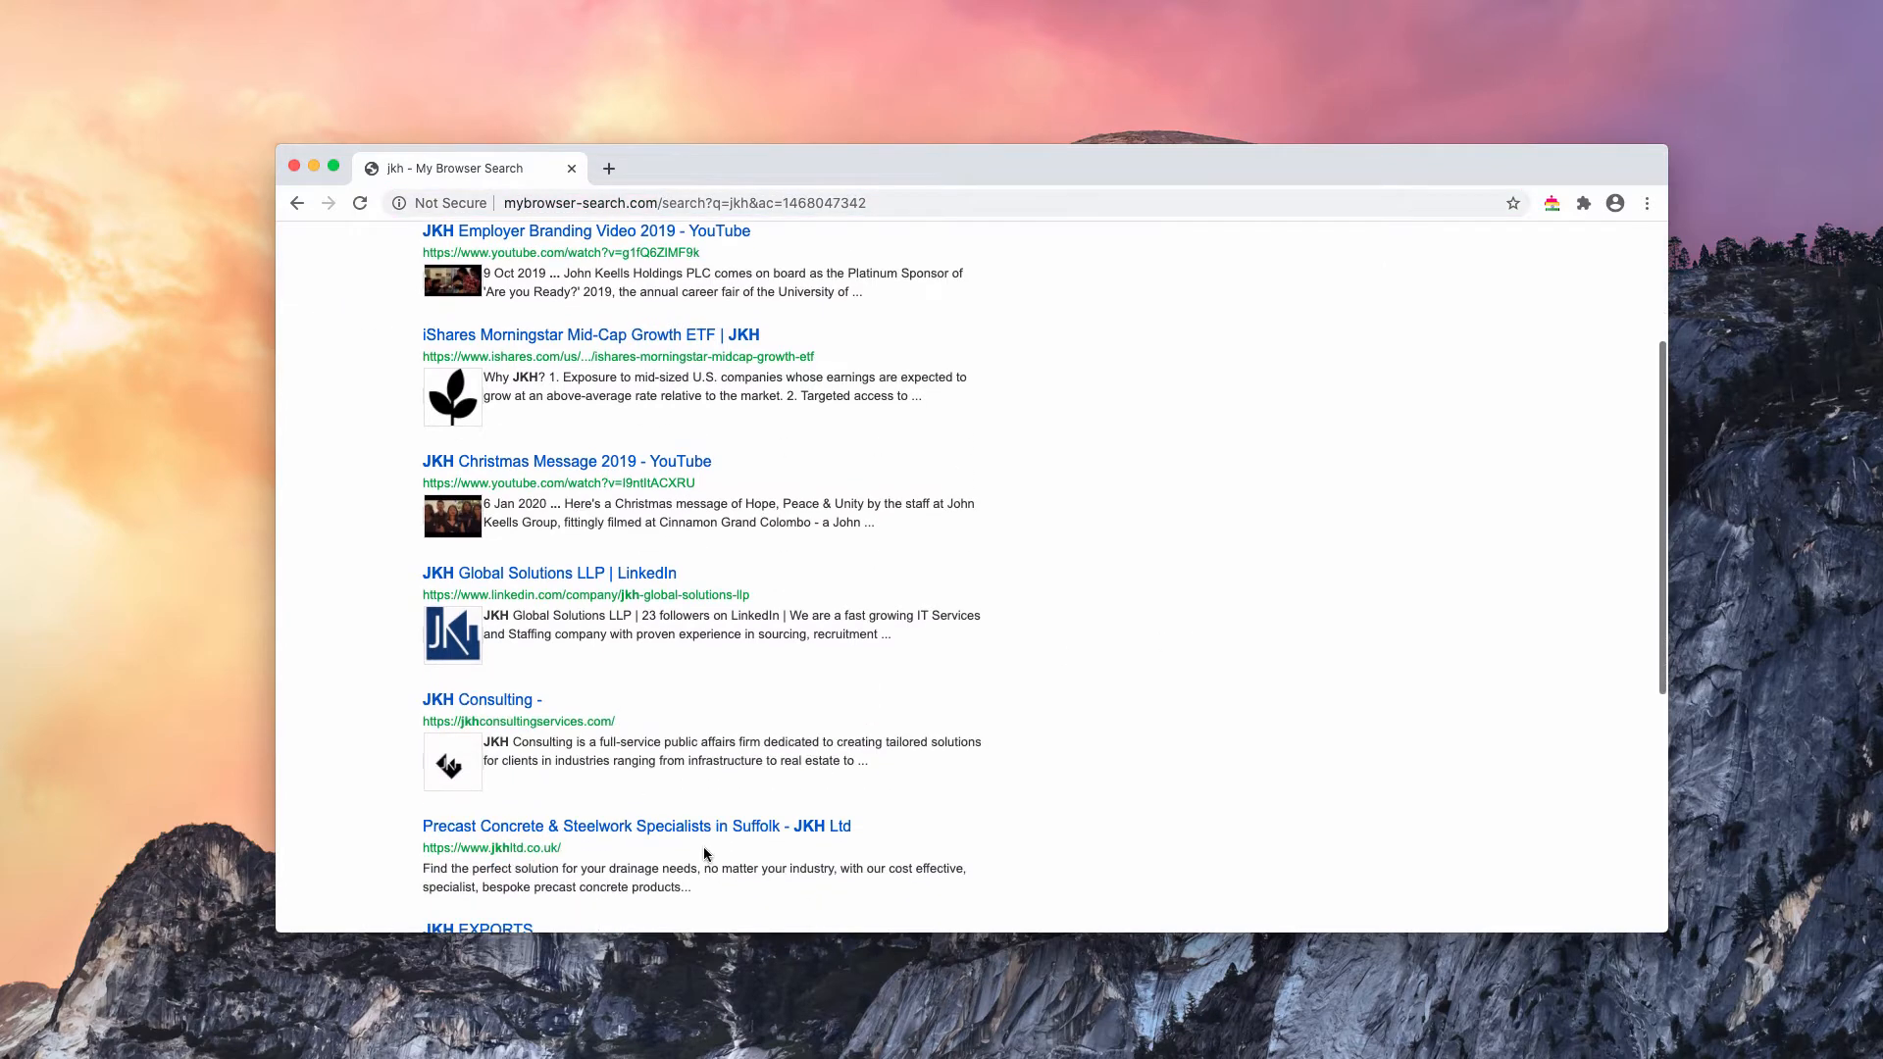
scroll("down", 3)
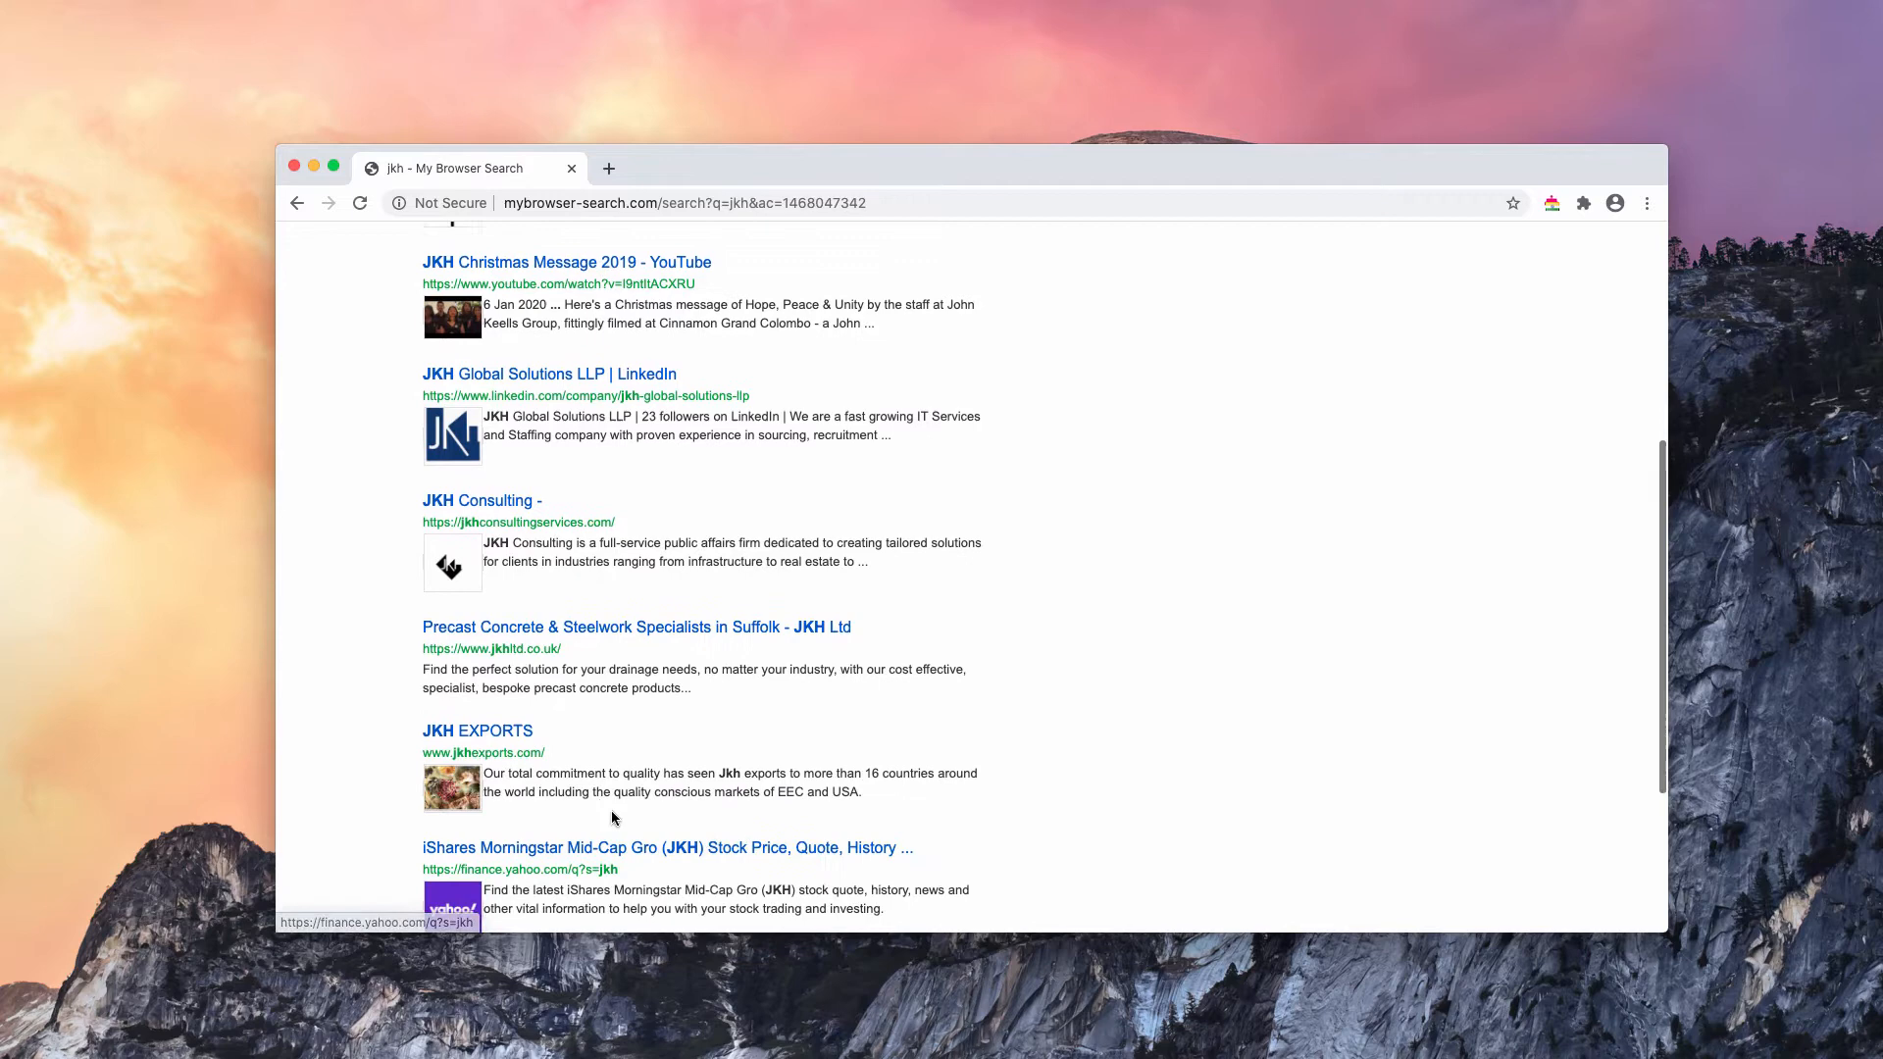
scroll("up", 3)
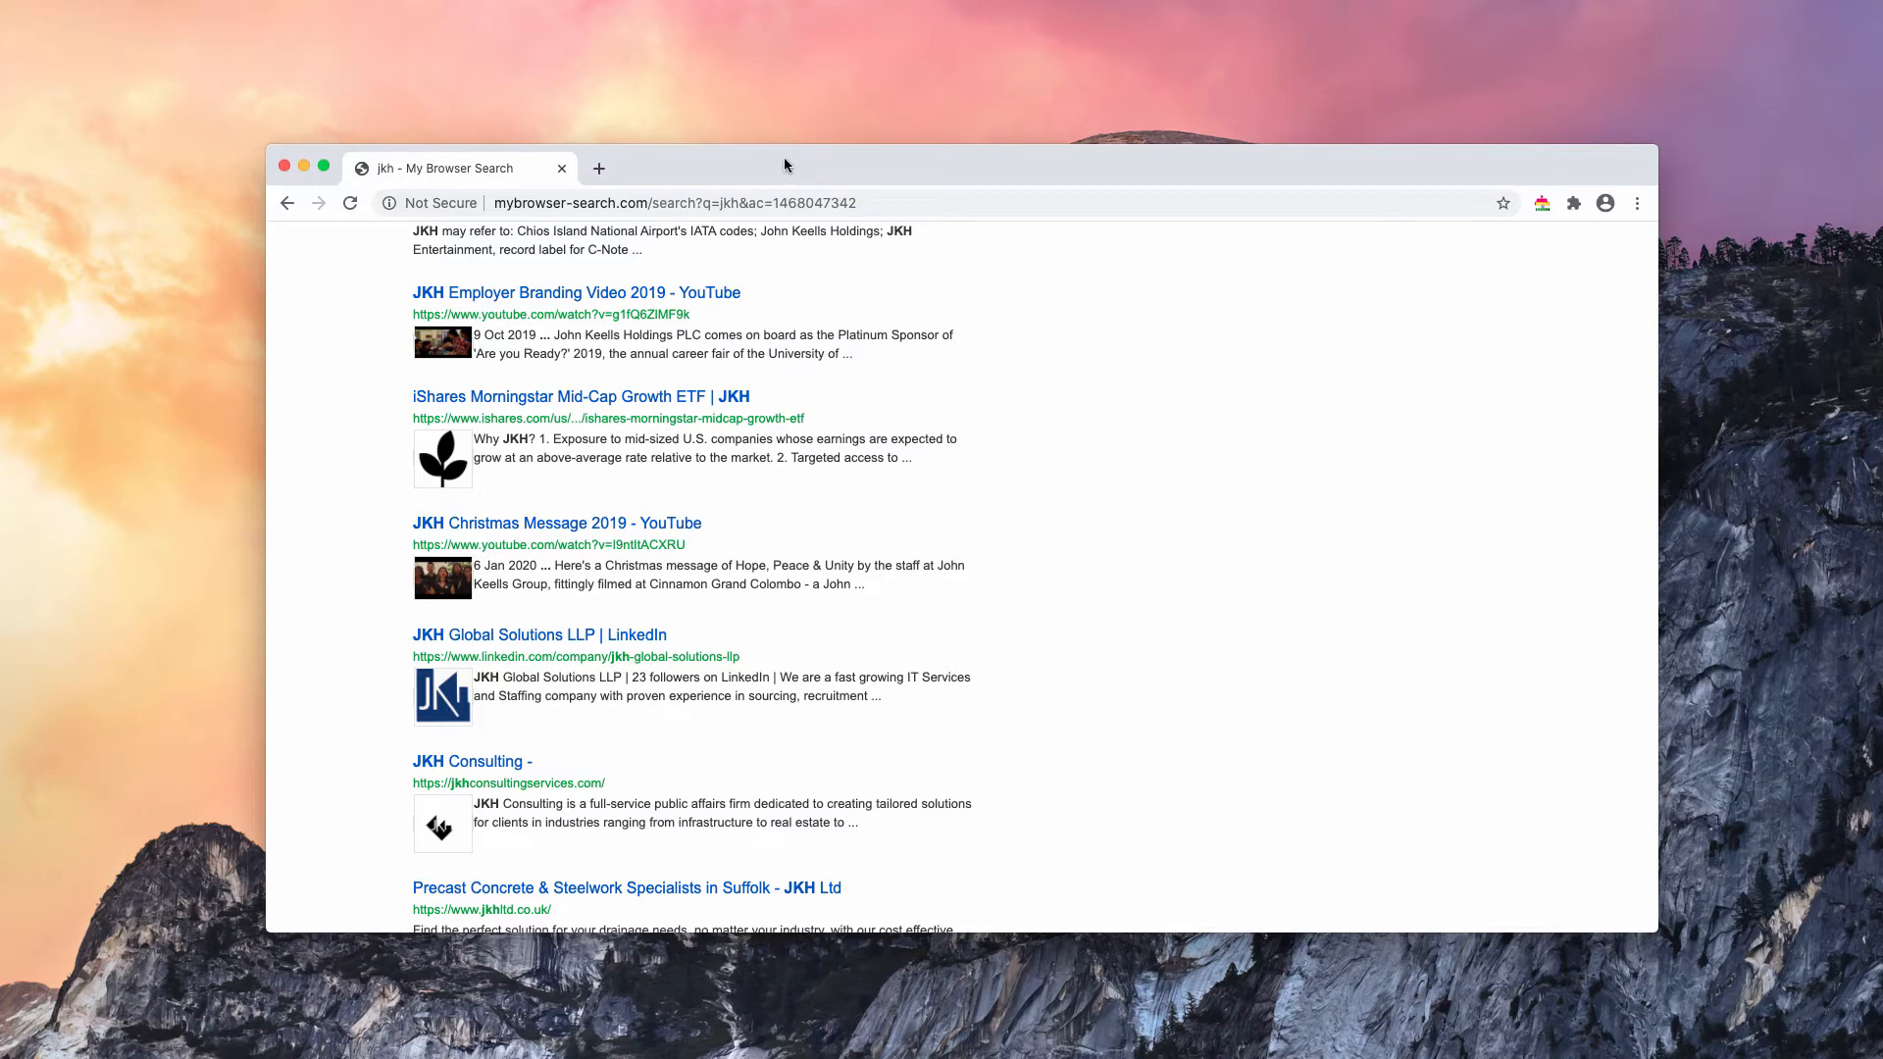
mouse_move(1249, 194)
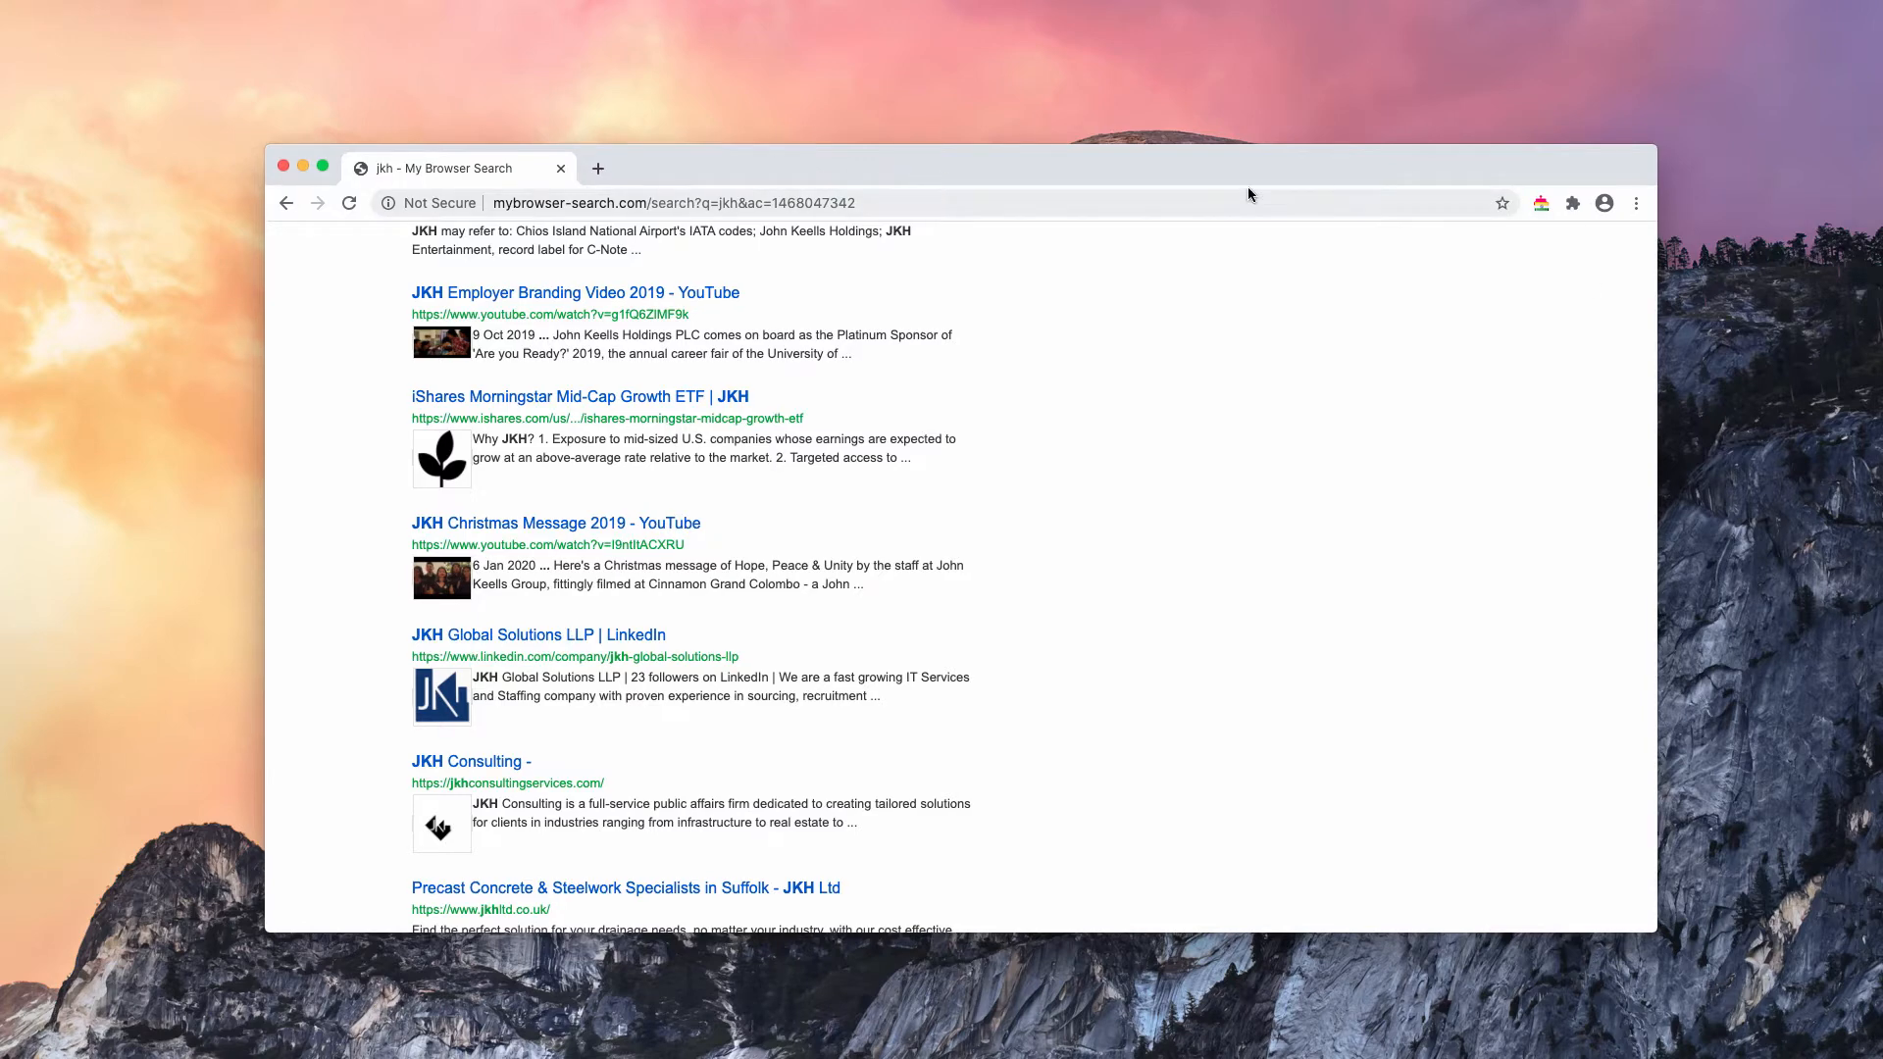
mouse_move(1055, 250)
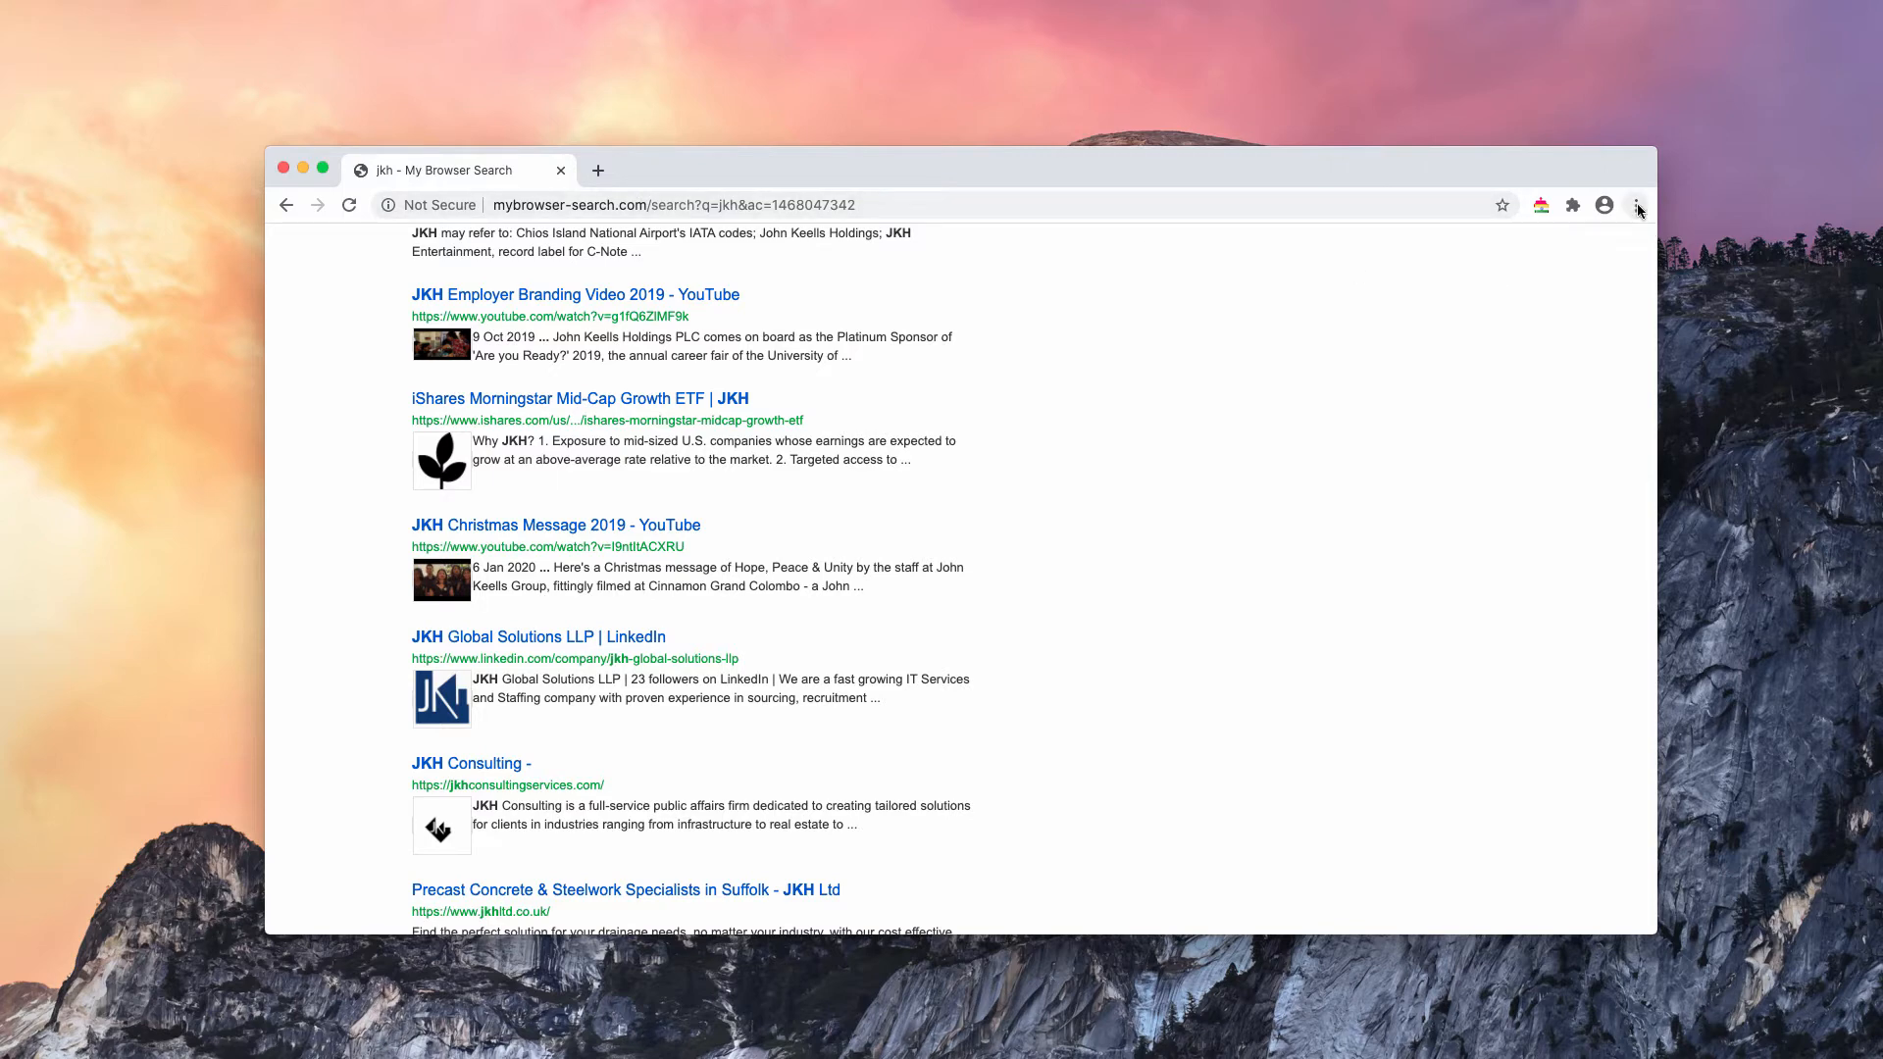
left_click(1637, 204)
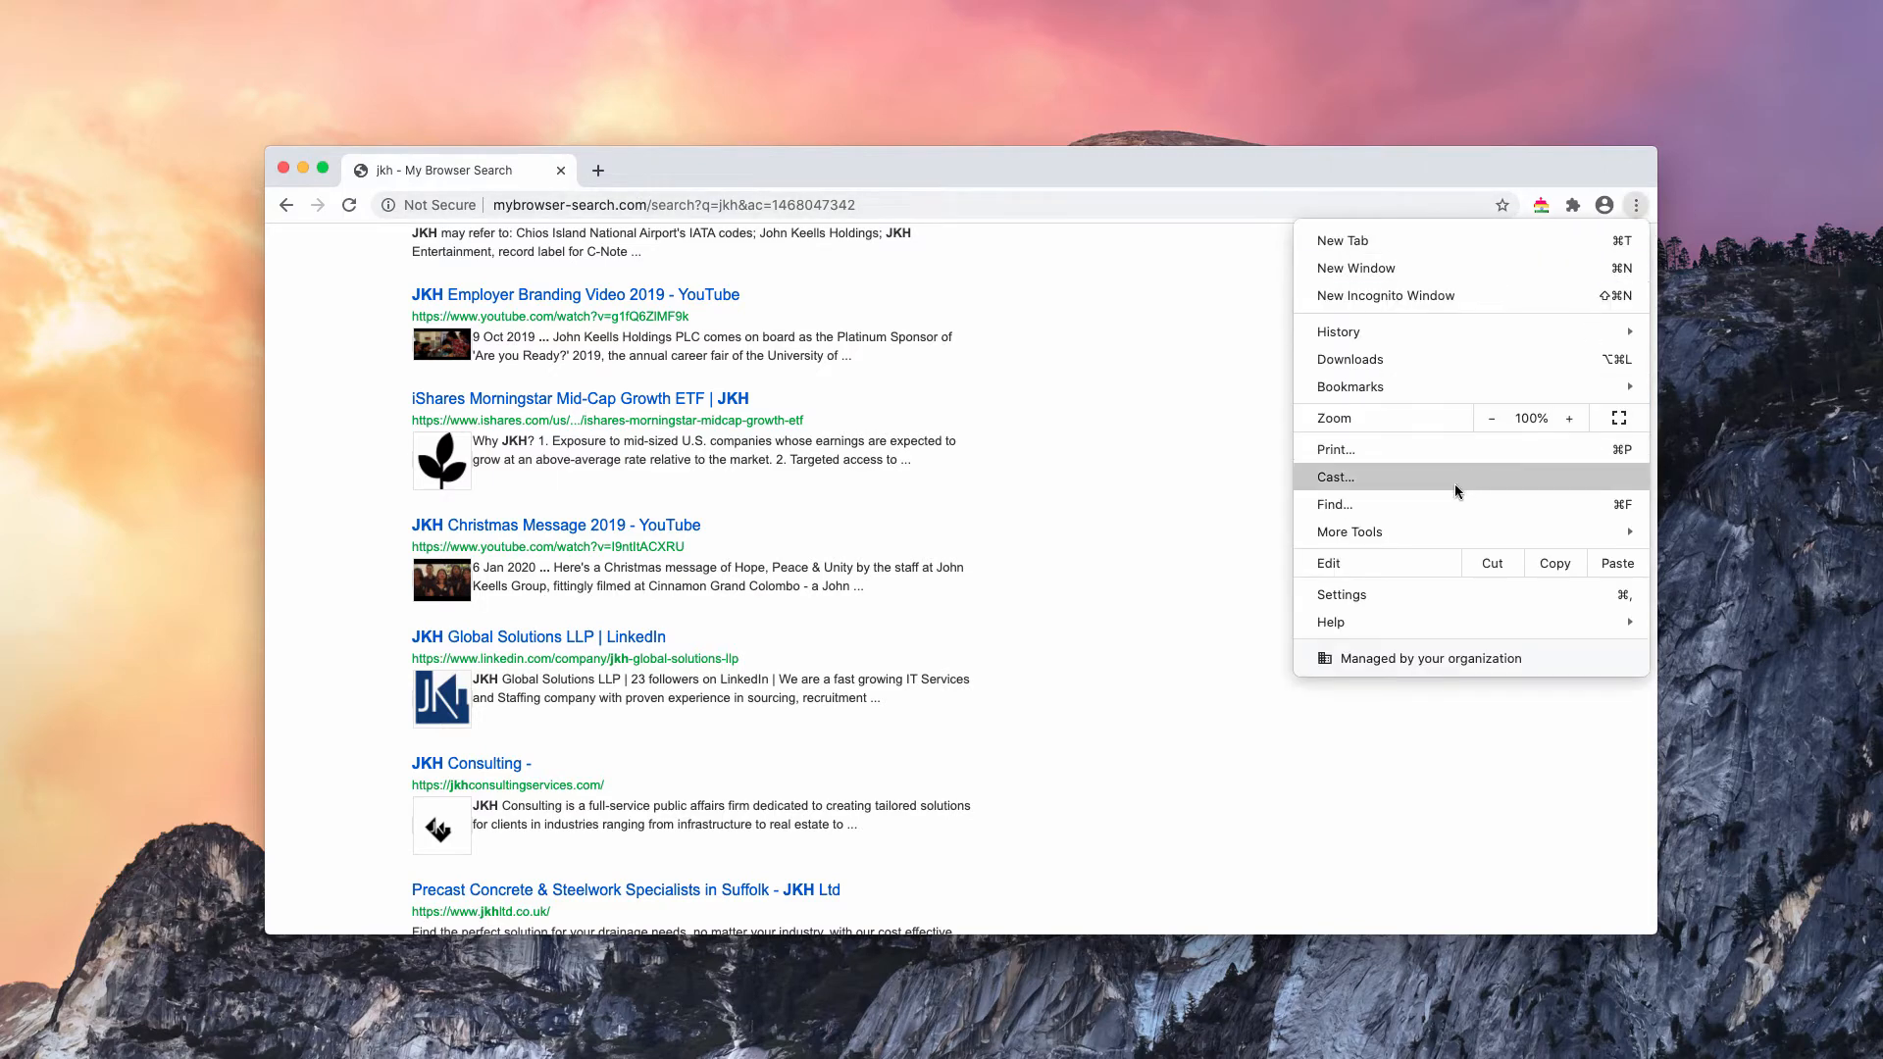
left_click(1349, 532)
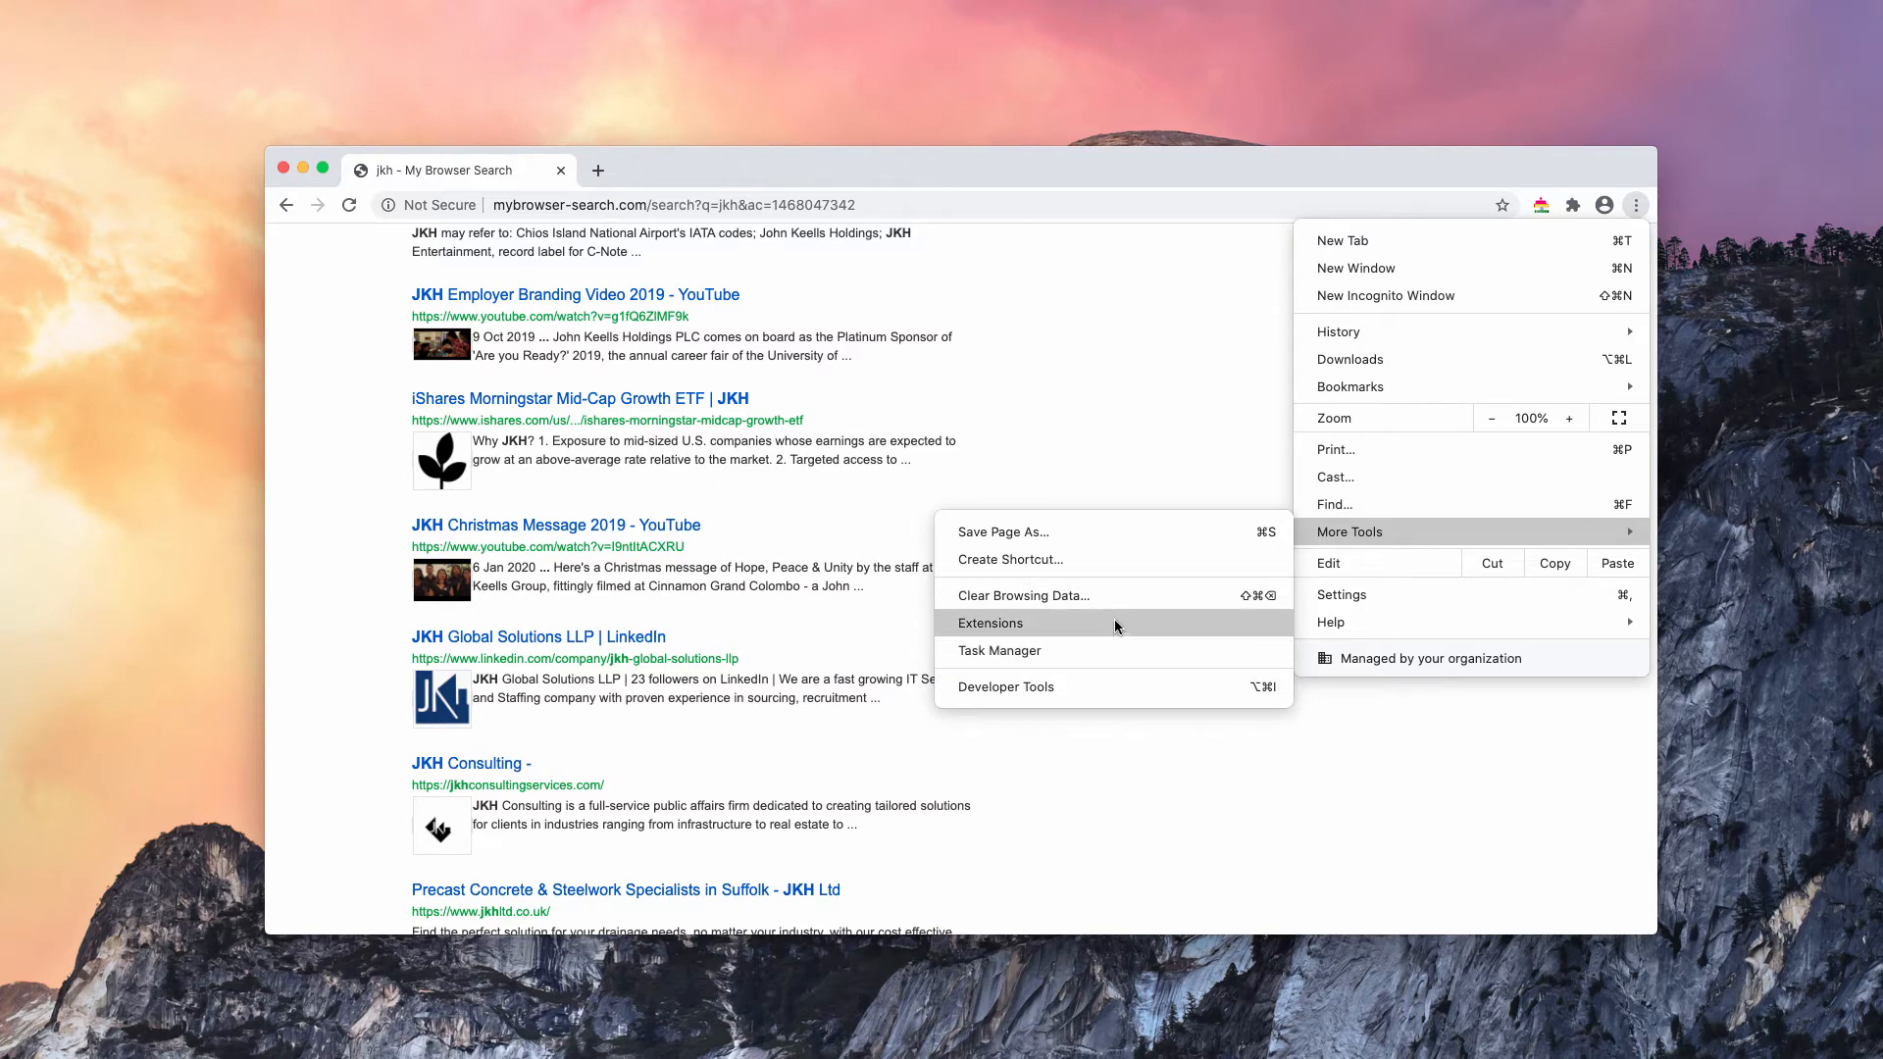
left_click(988, 622)
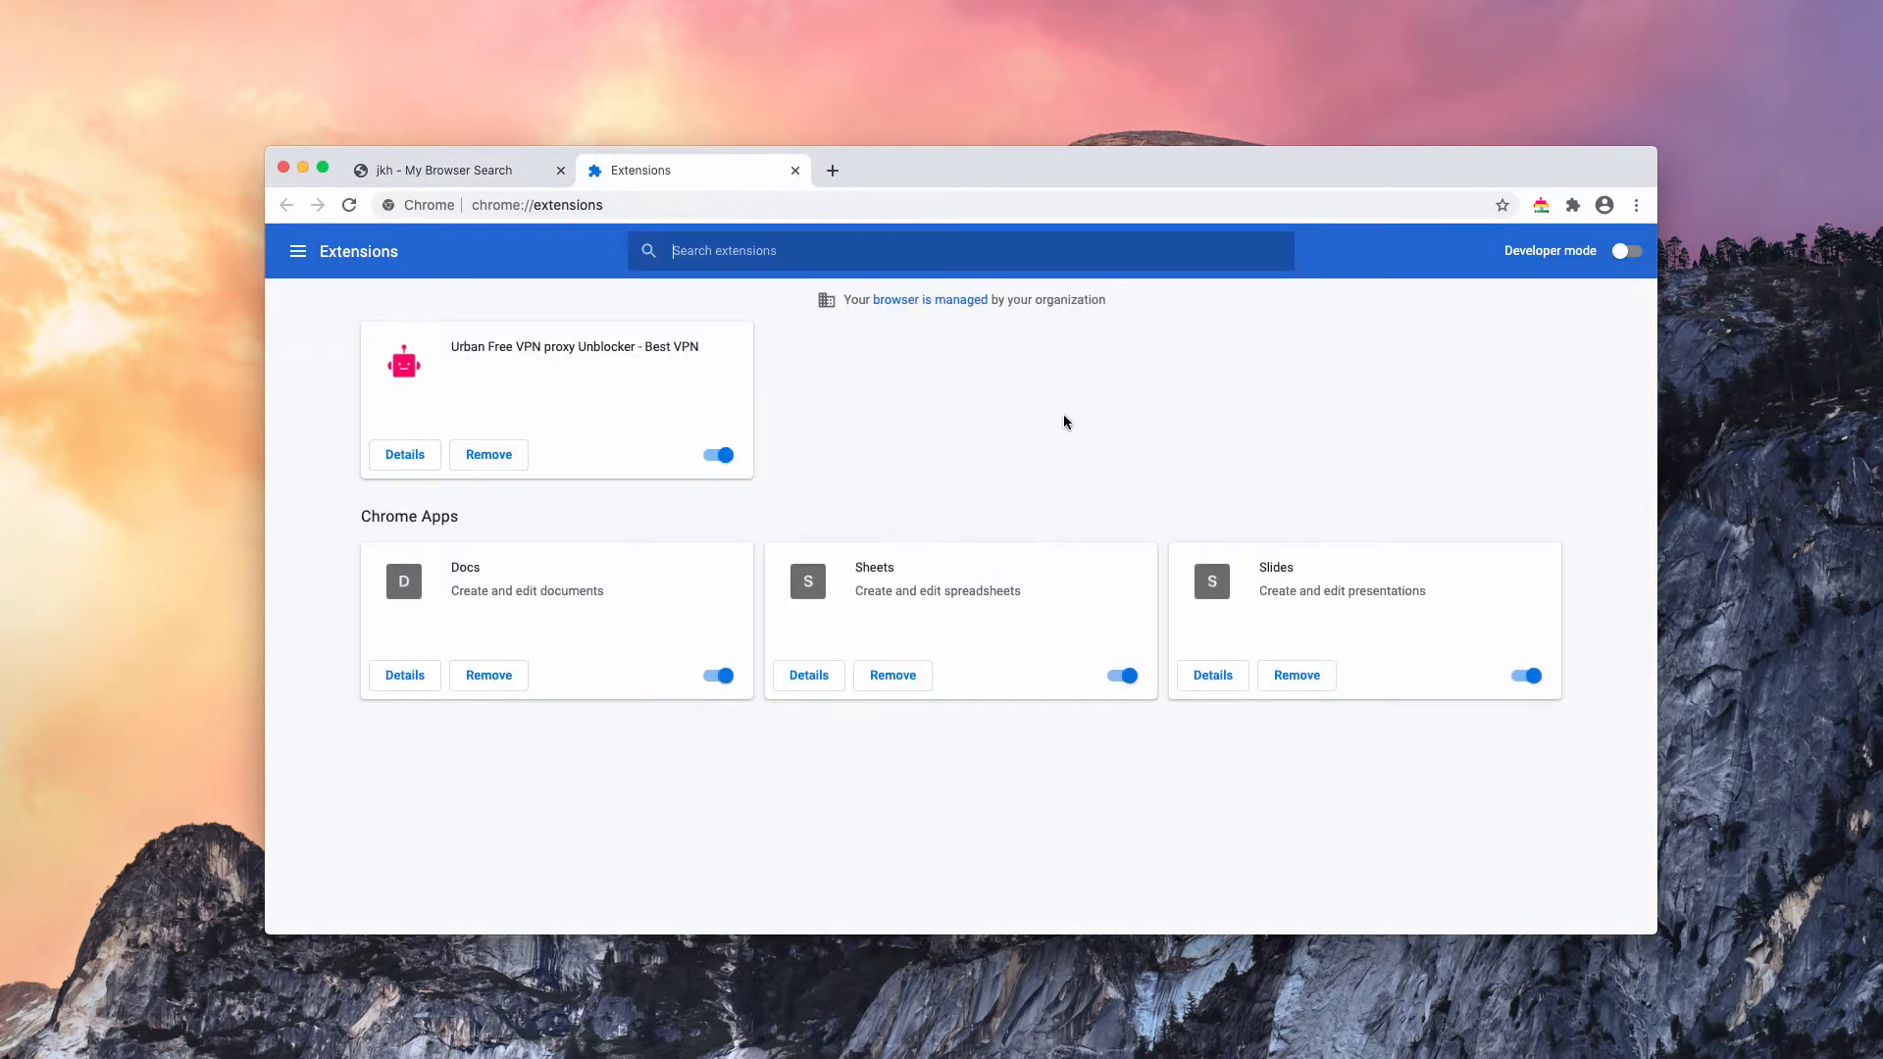
mouse_move(688, 493)
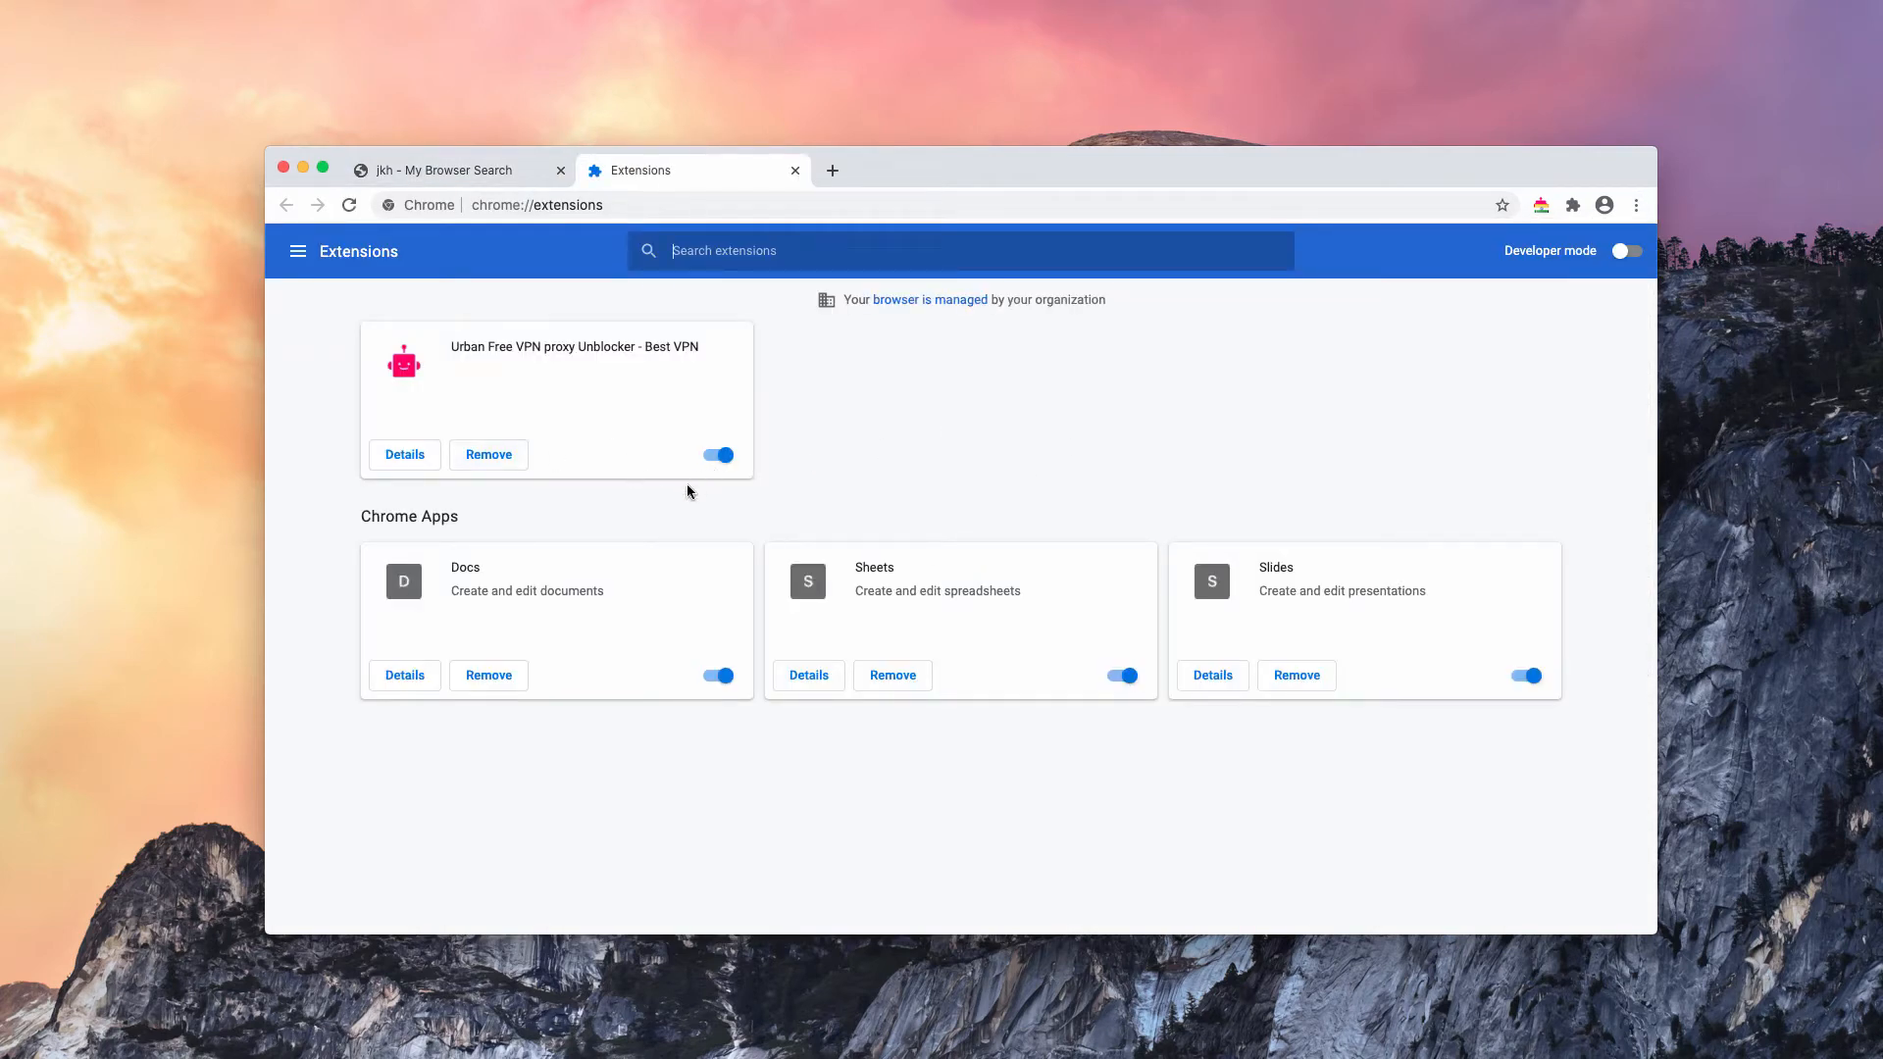
mouse_move(989, 496)
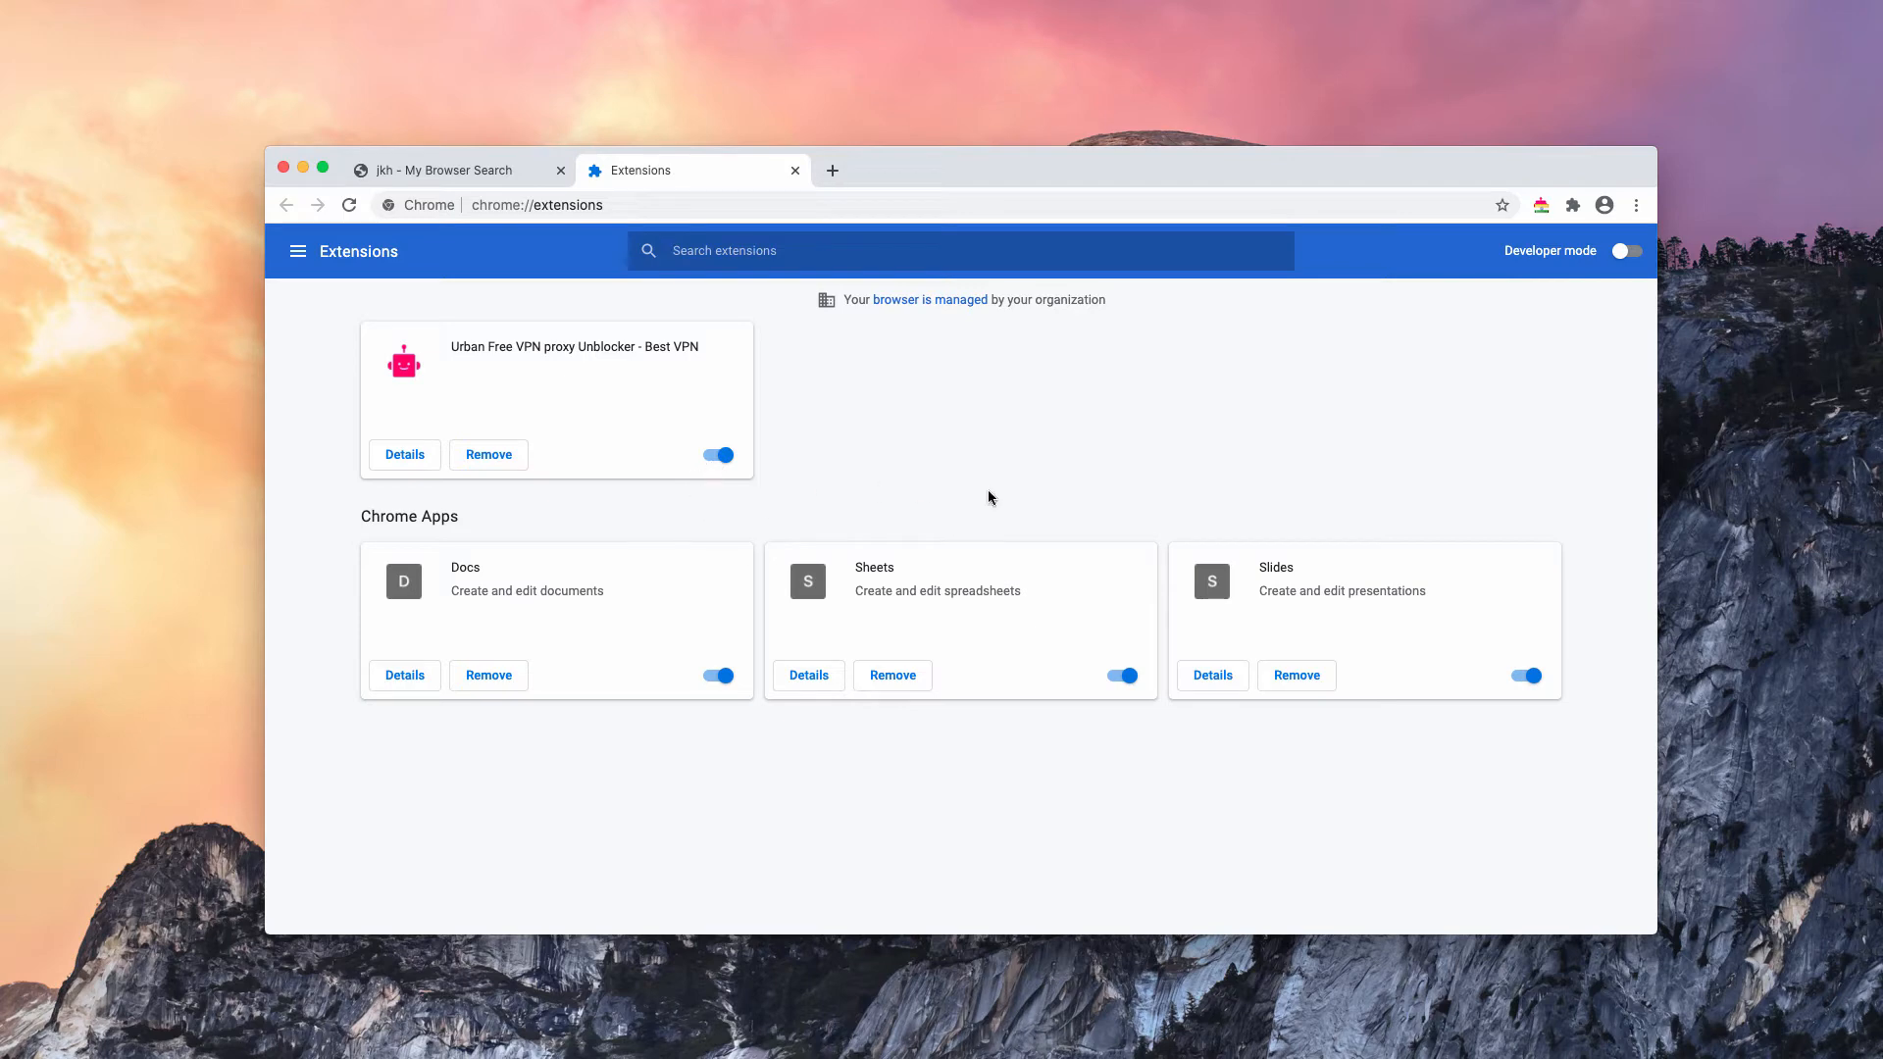
Step: Switch off the Urban Free VPN proxy Unblocker extension, leaving Docs, Sheets and Slides on
left_click(716, 453)
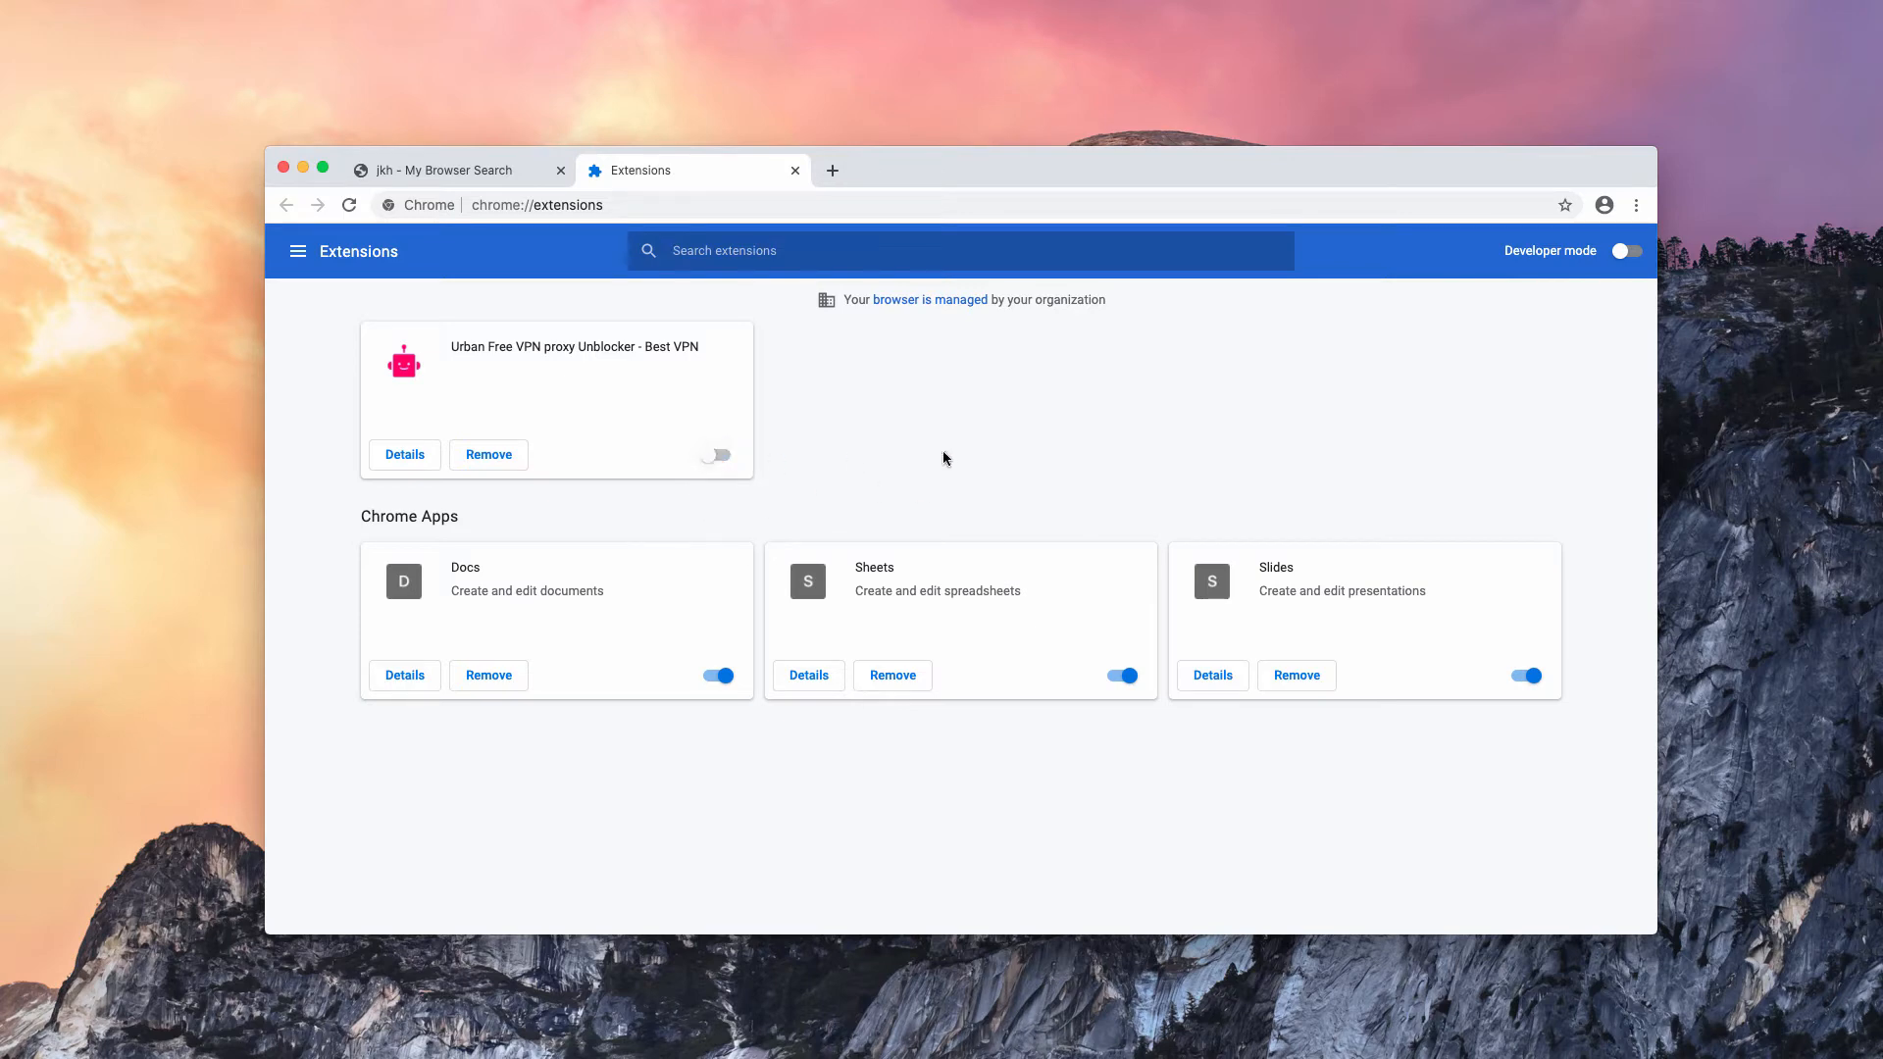
mouse_move(1556, 265)
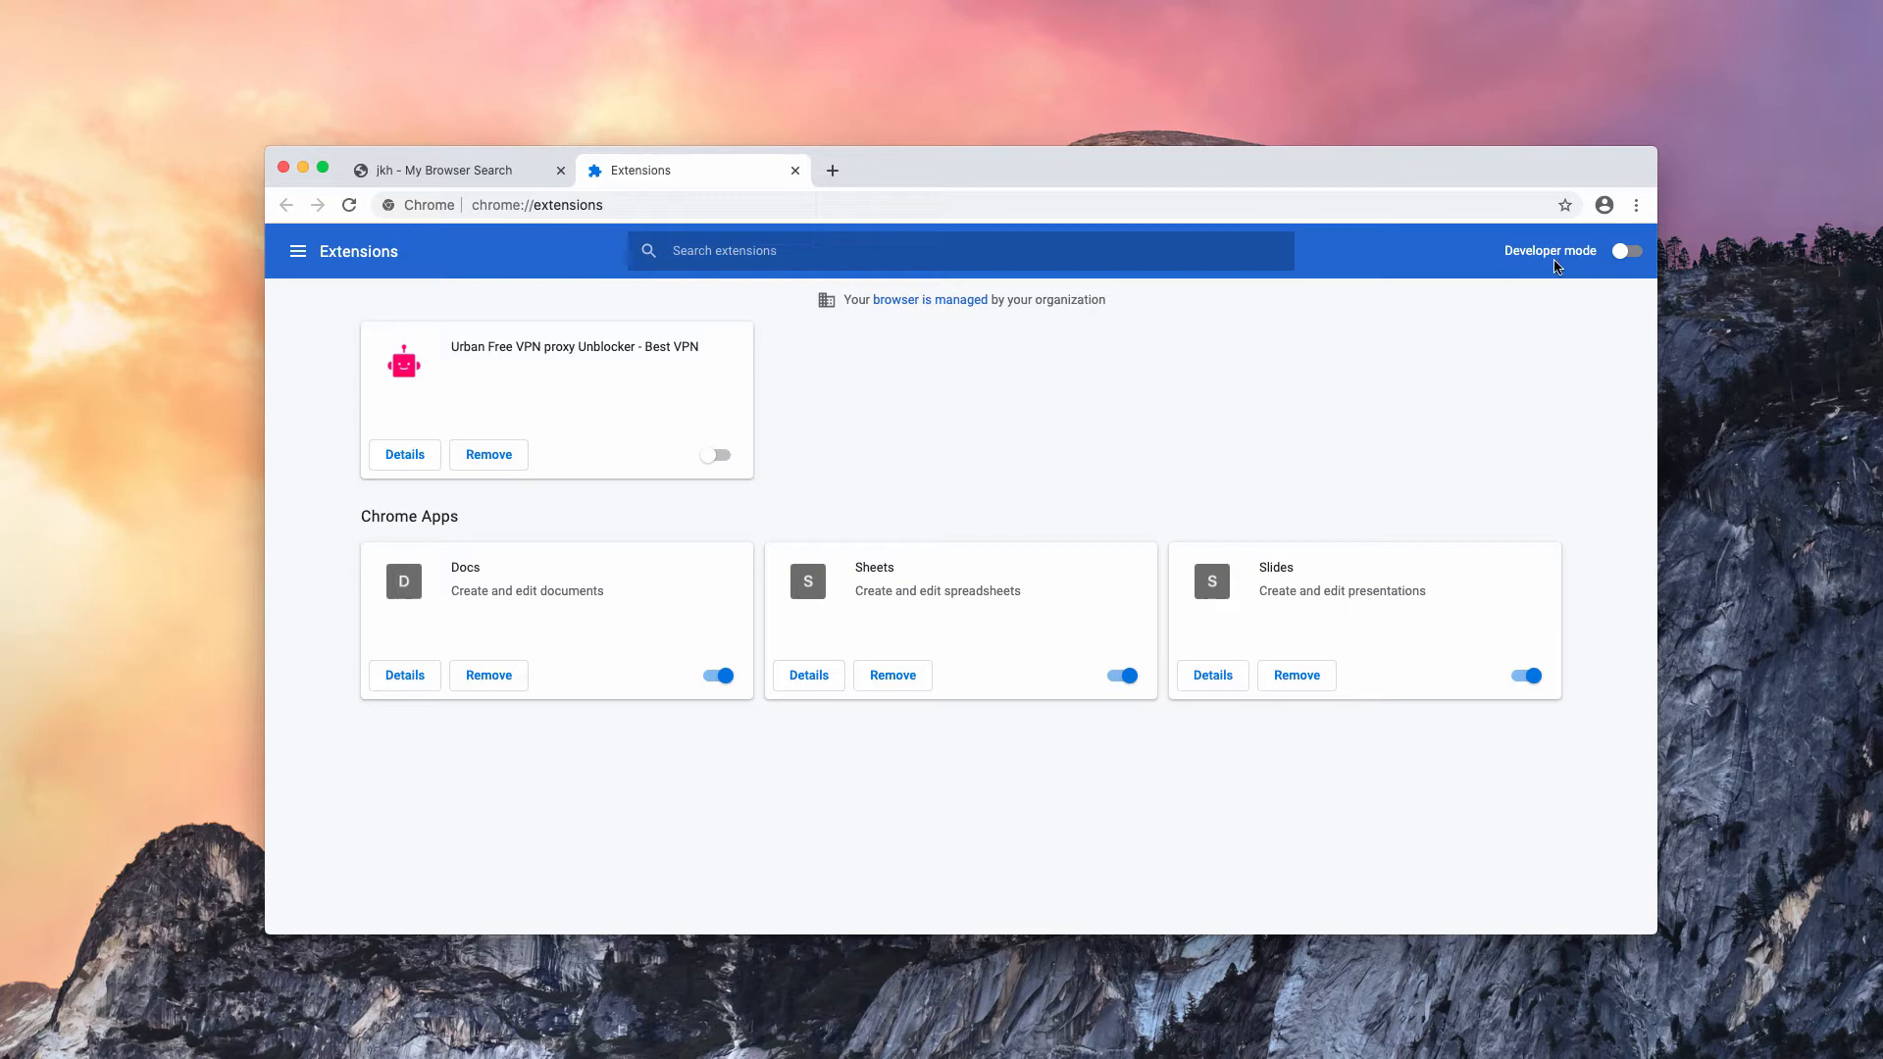
left_click(1636, 204)
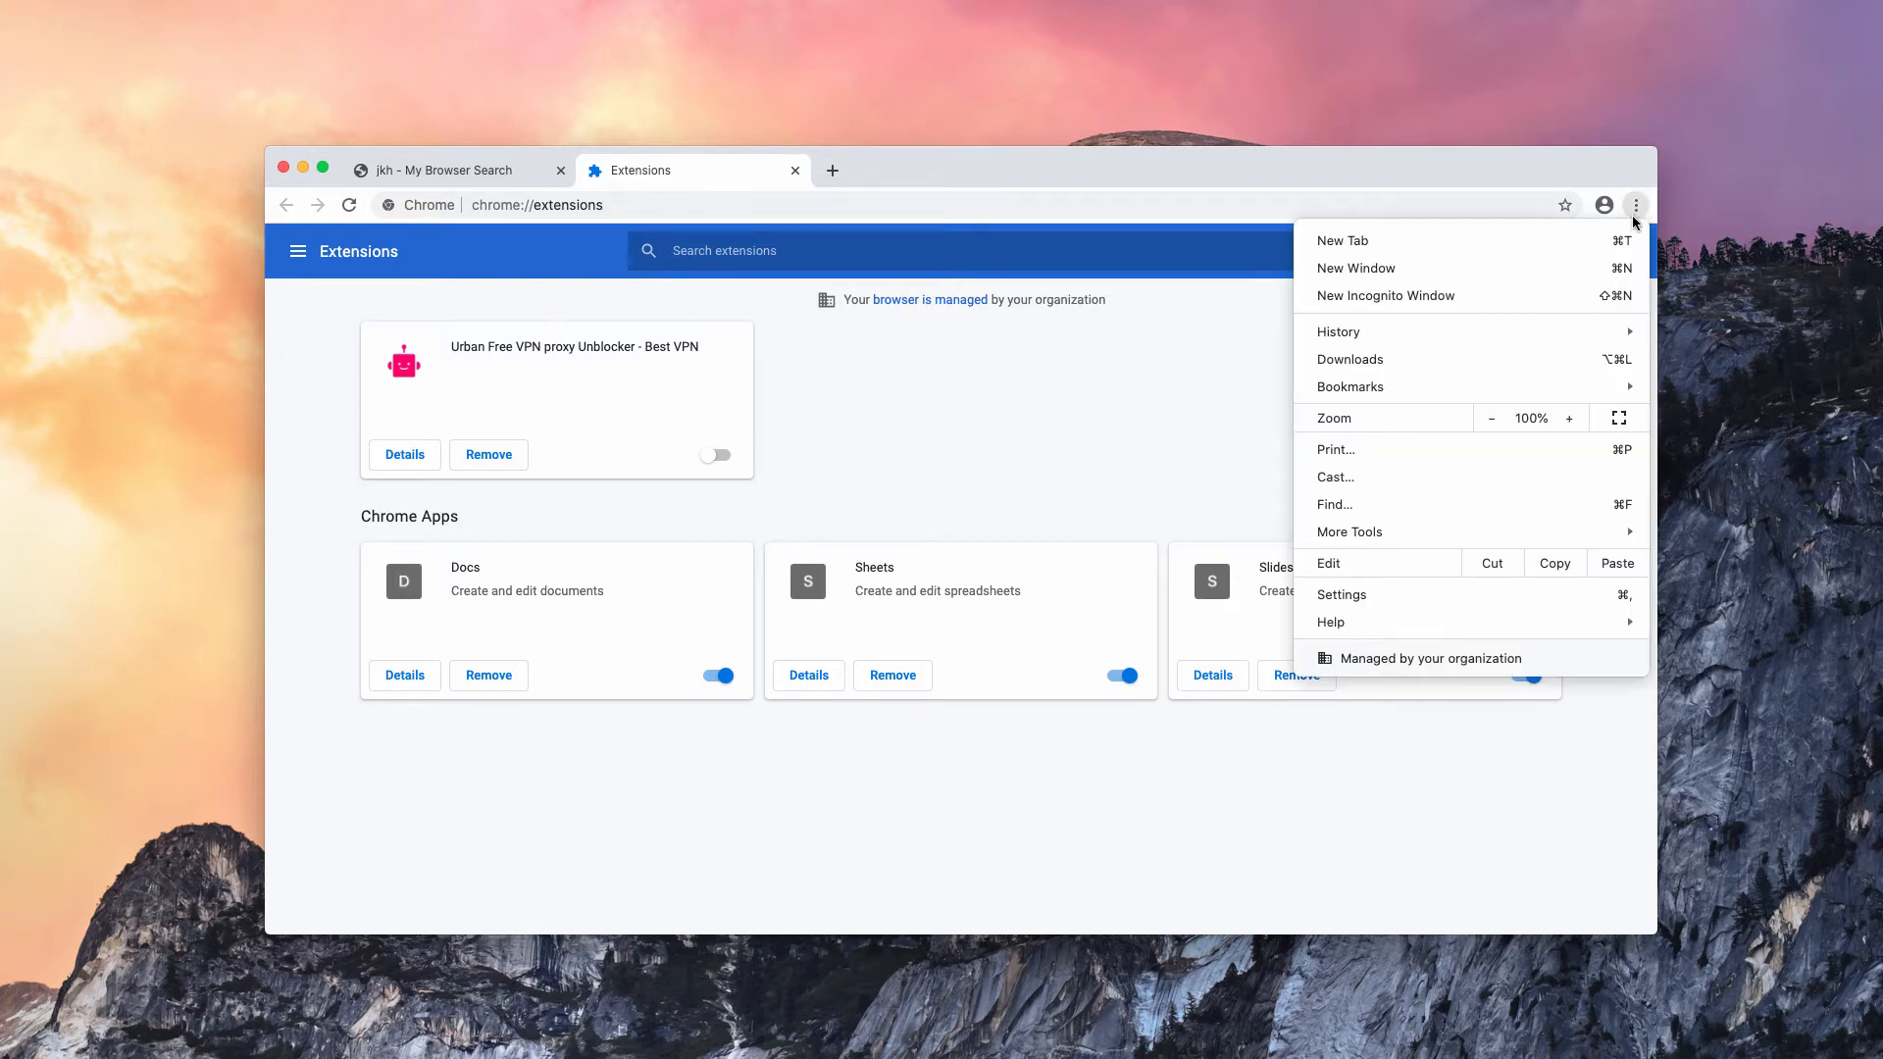
Step: Go into Settings and reach Manage search engines, where searchbaron is the default
left_click(1342, 594)
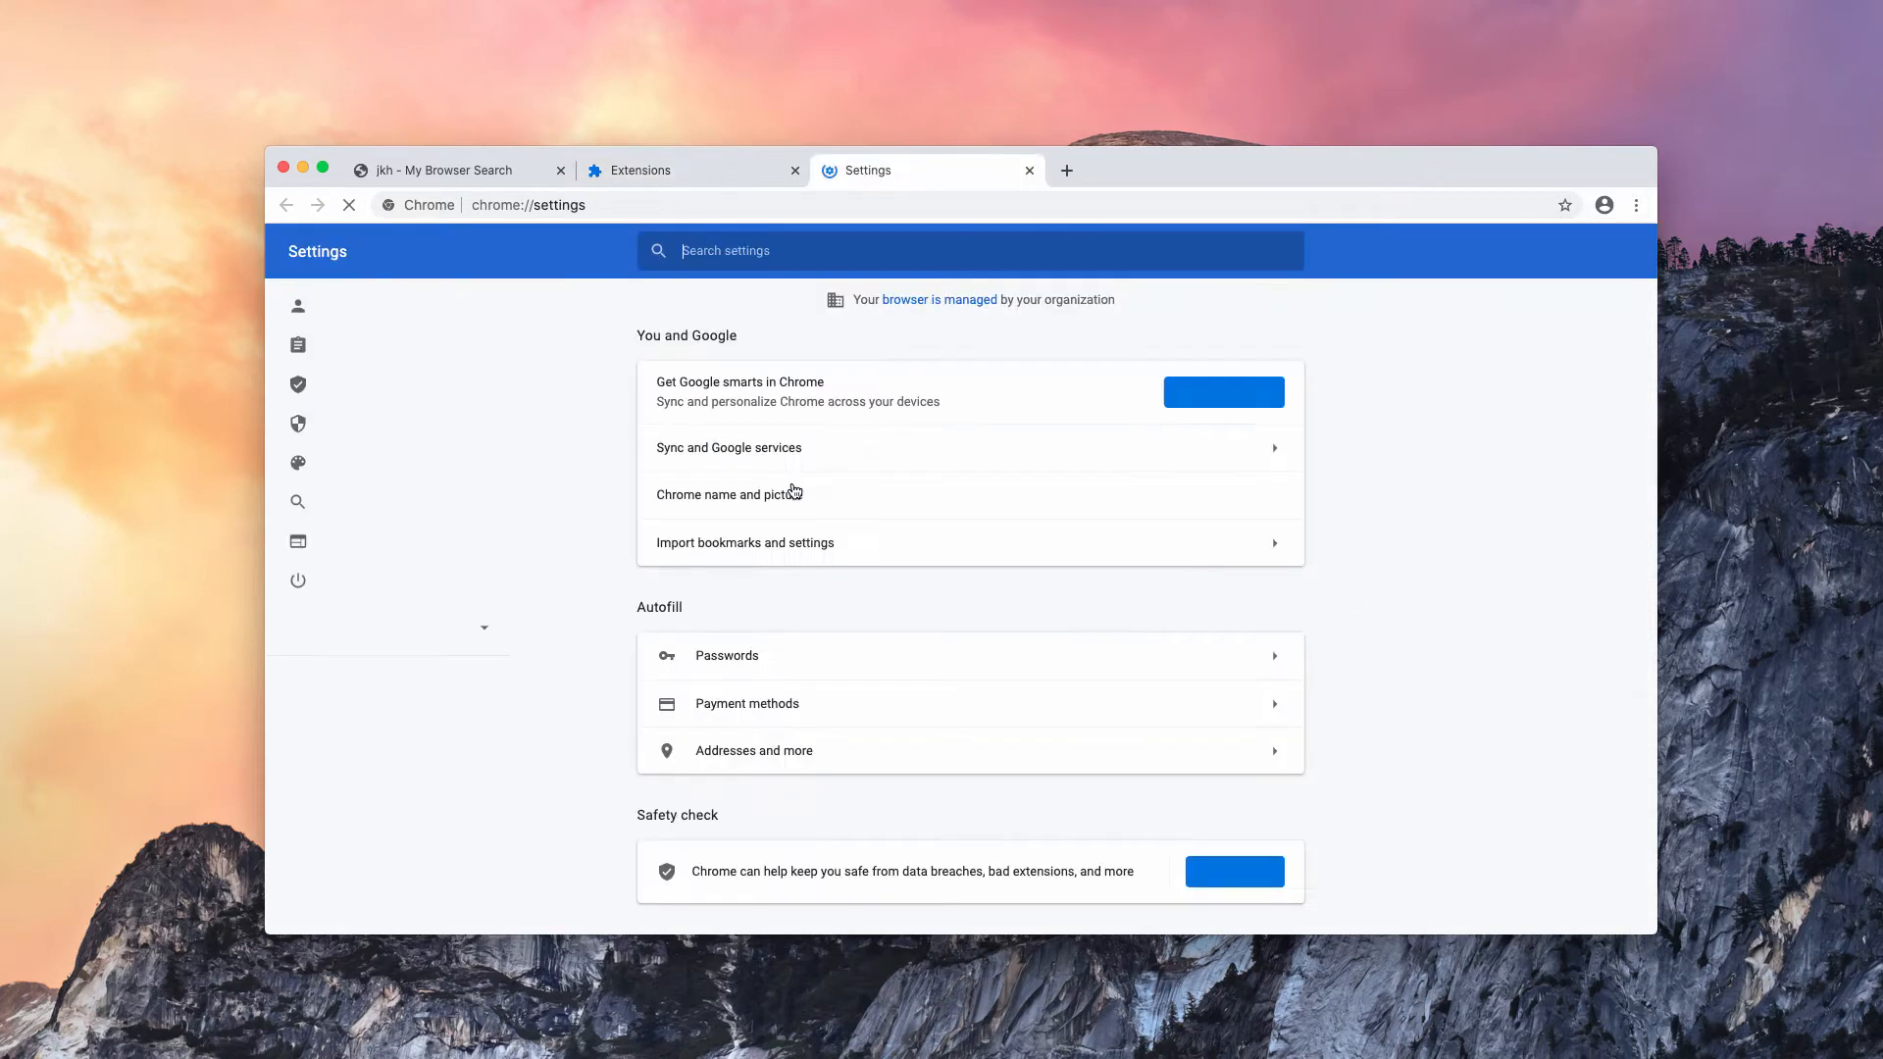
scroll("down", 3)
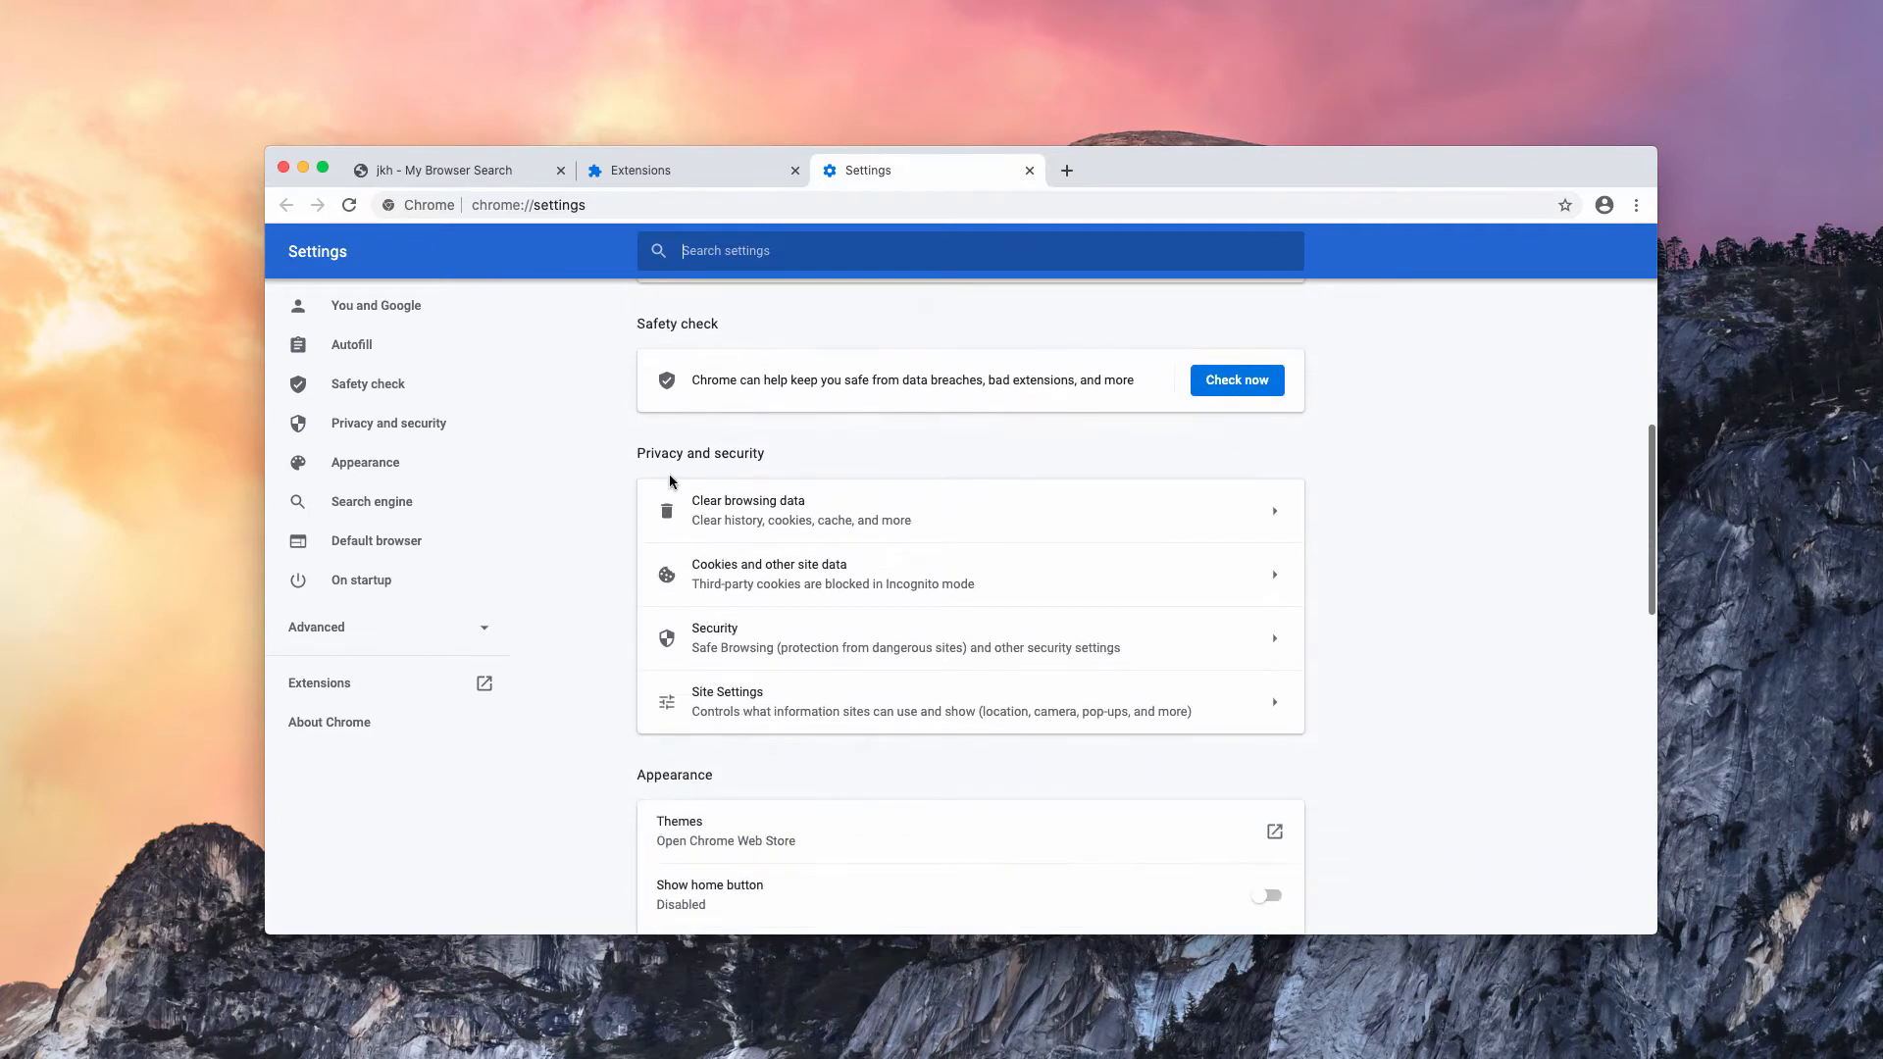
scroll("down", 3)
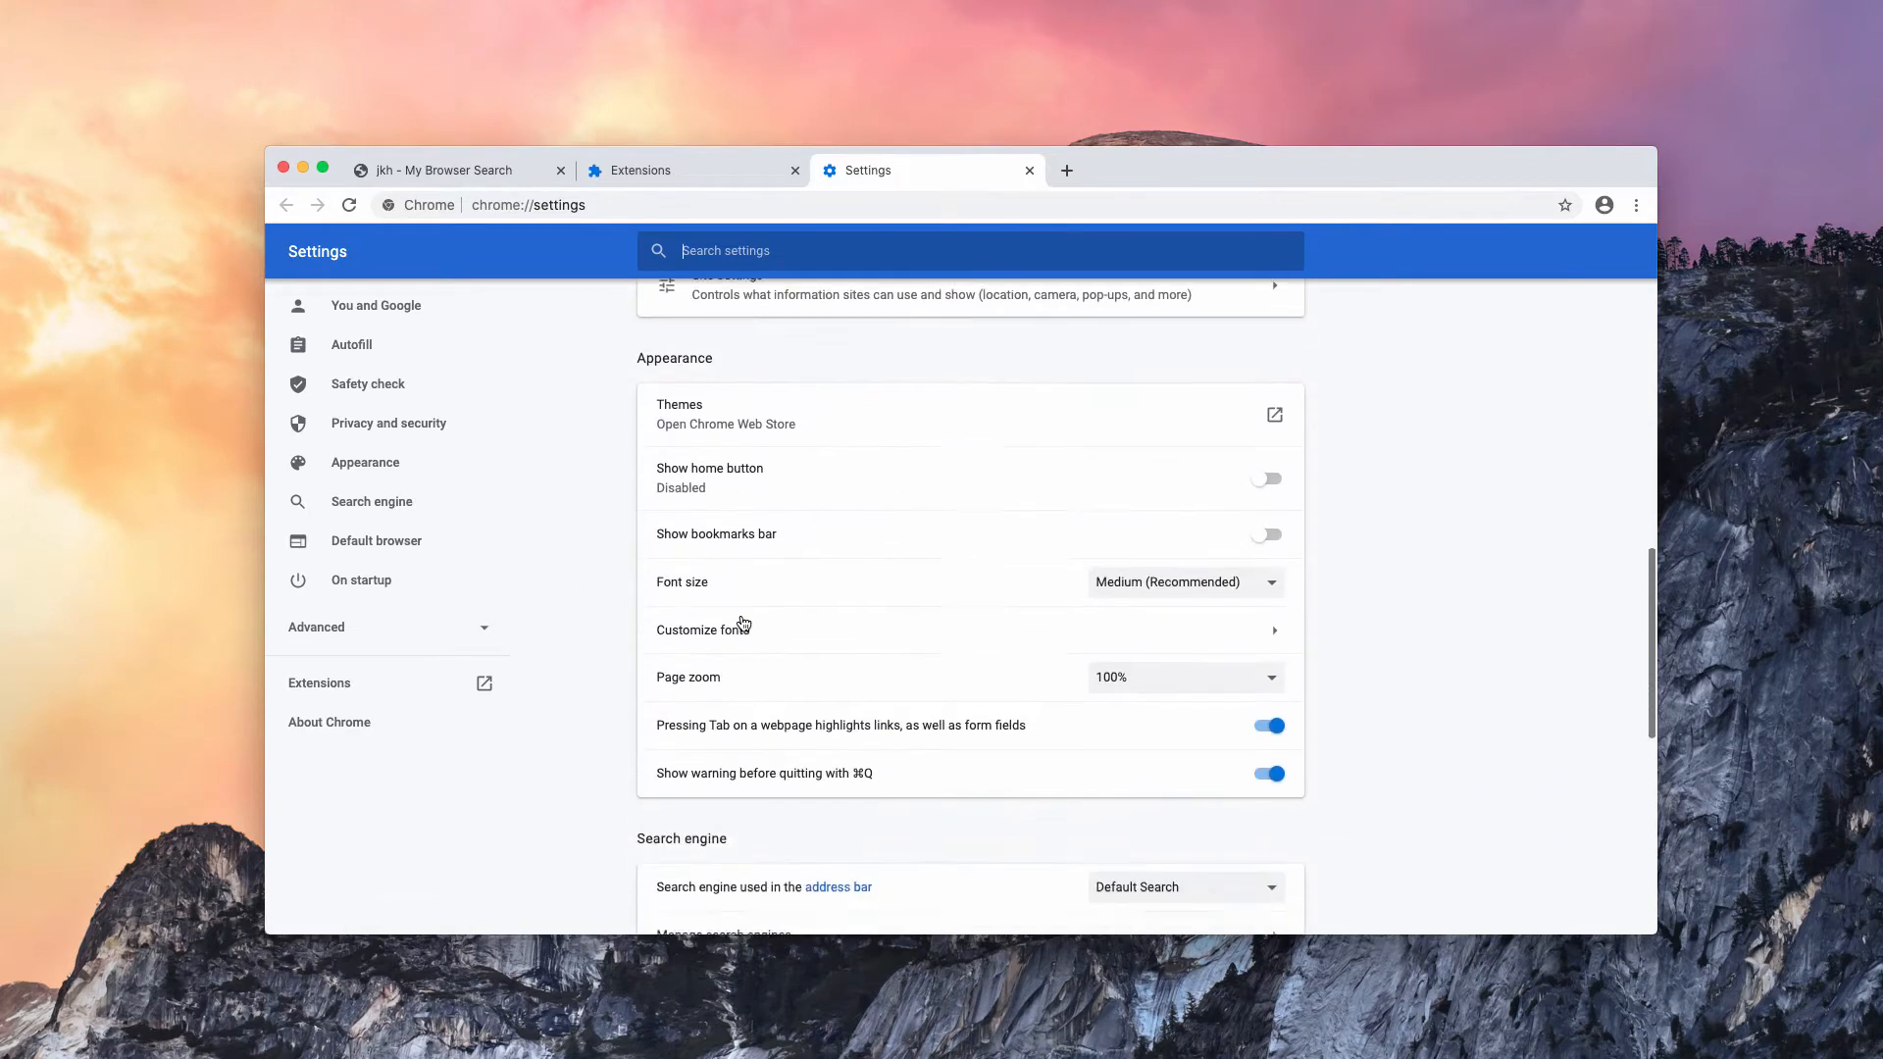
scroll("down", 3)
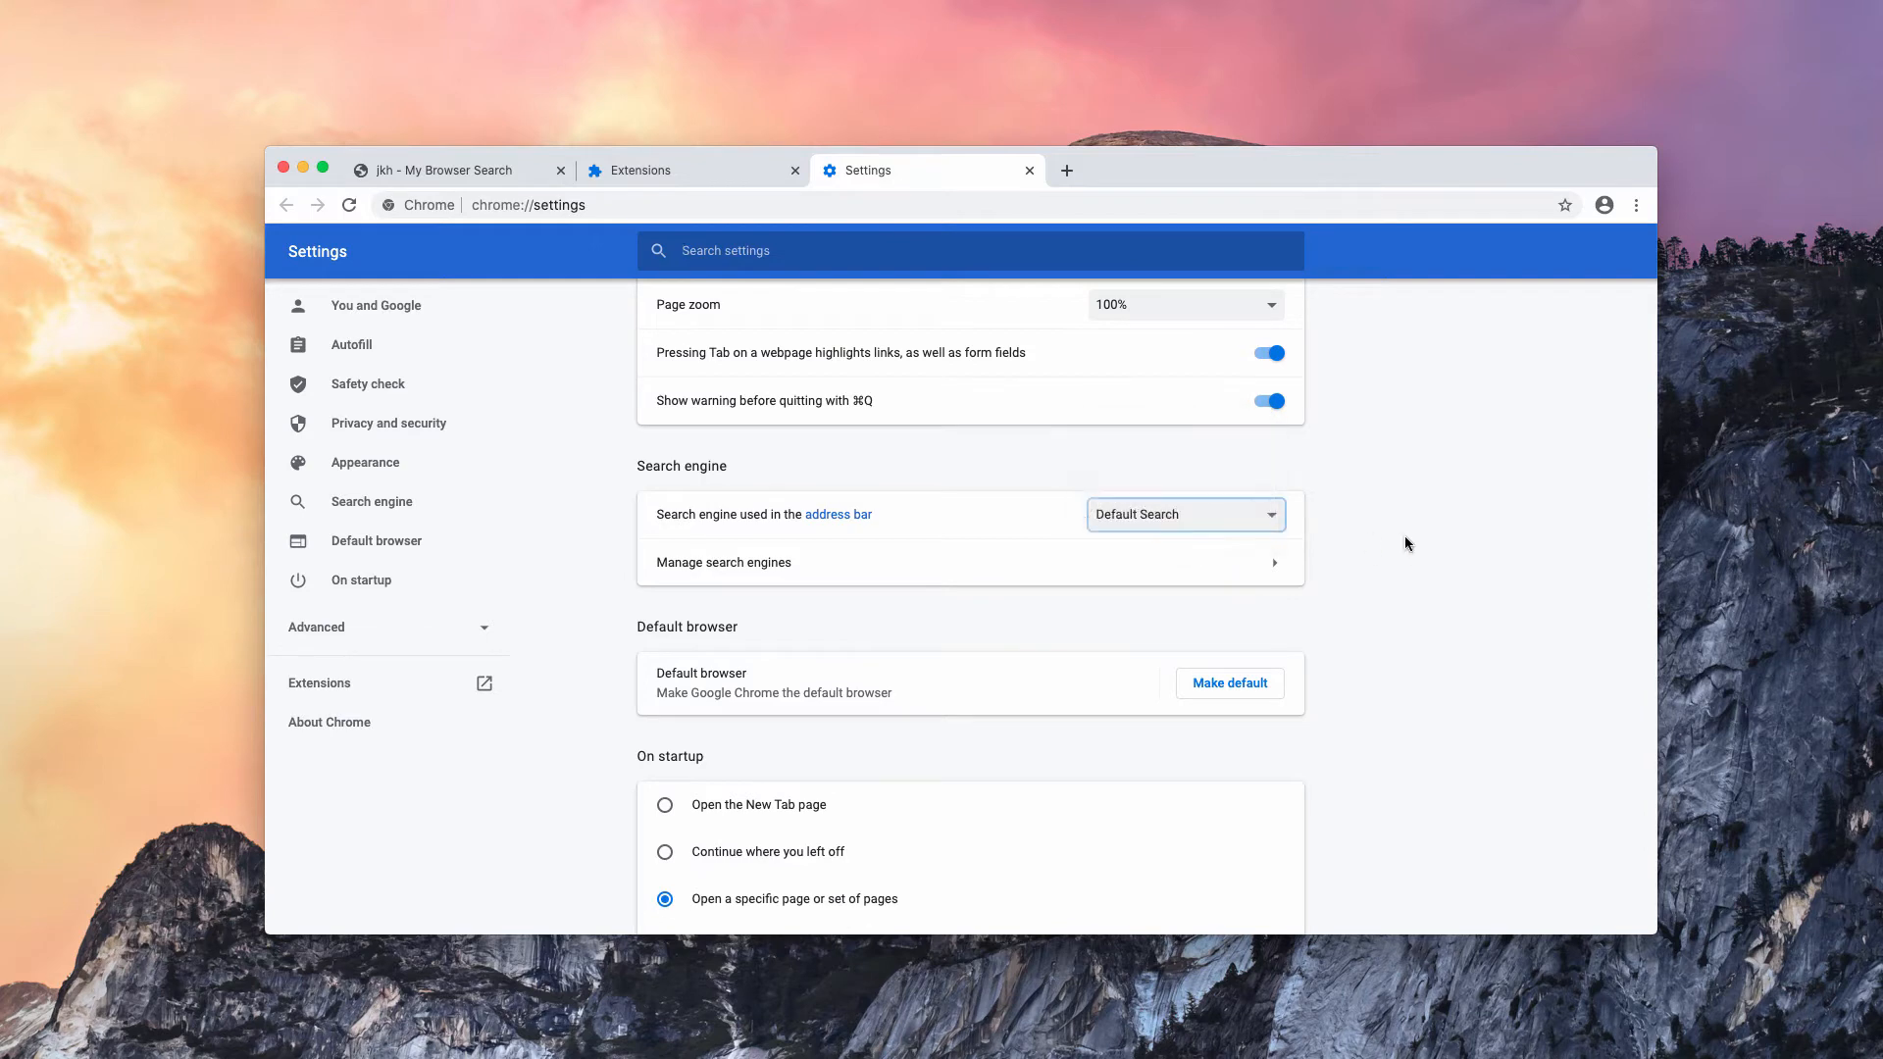
left_click(724, 563)
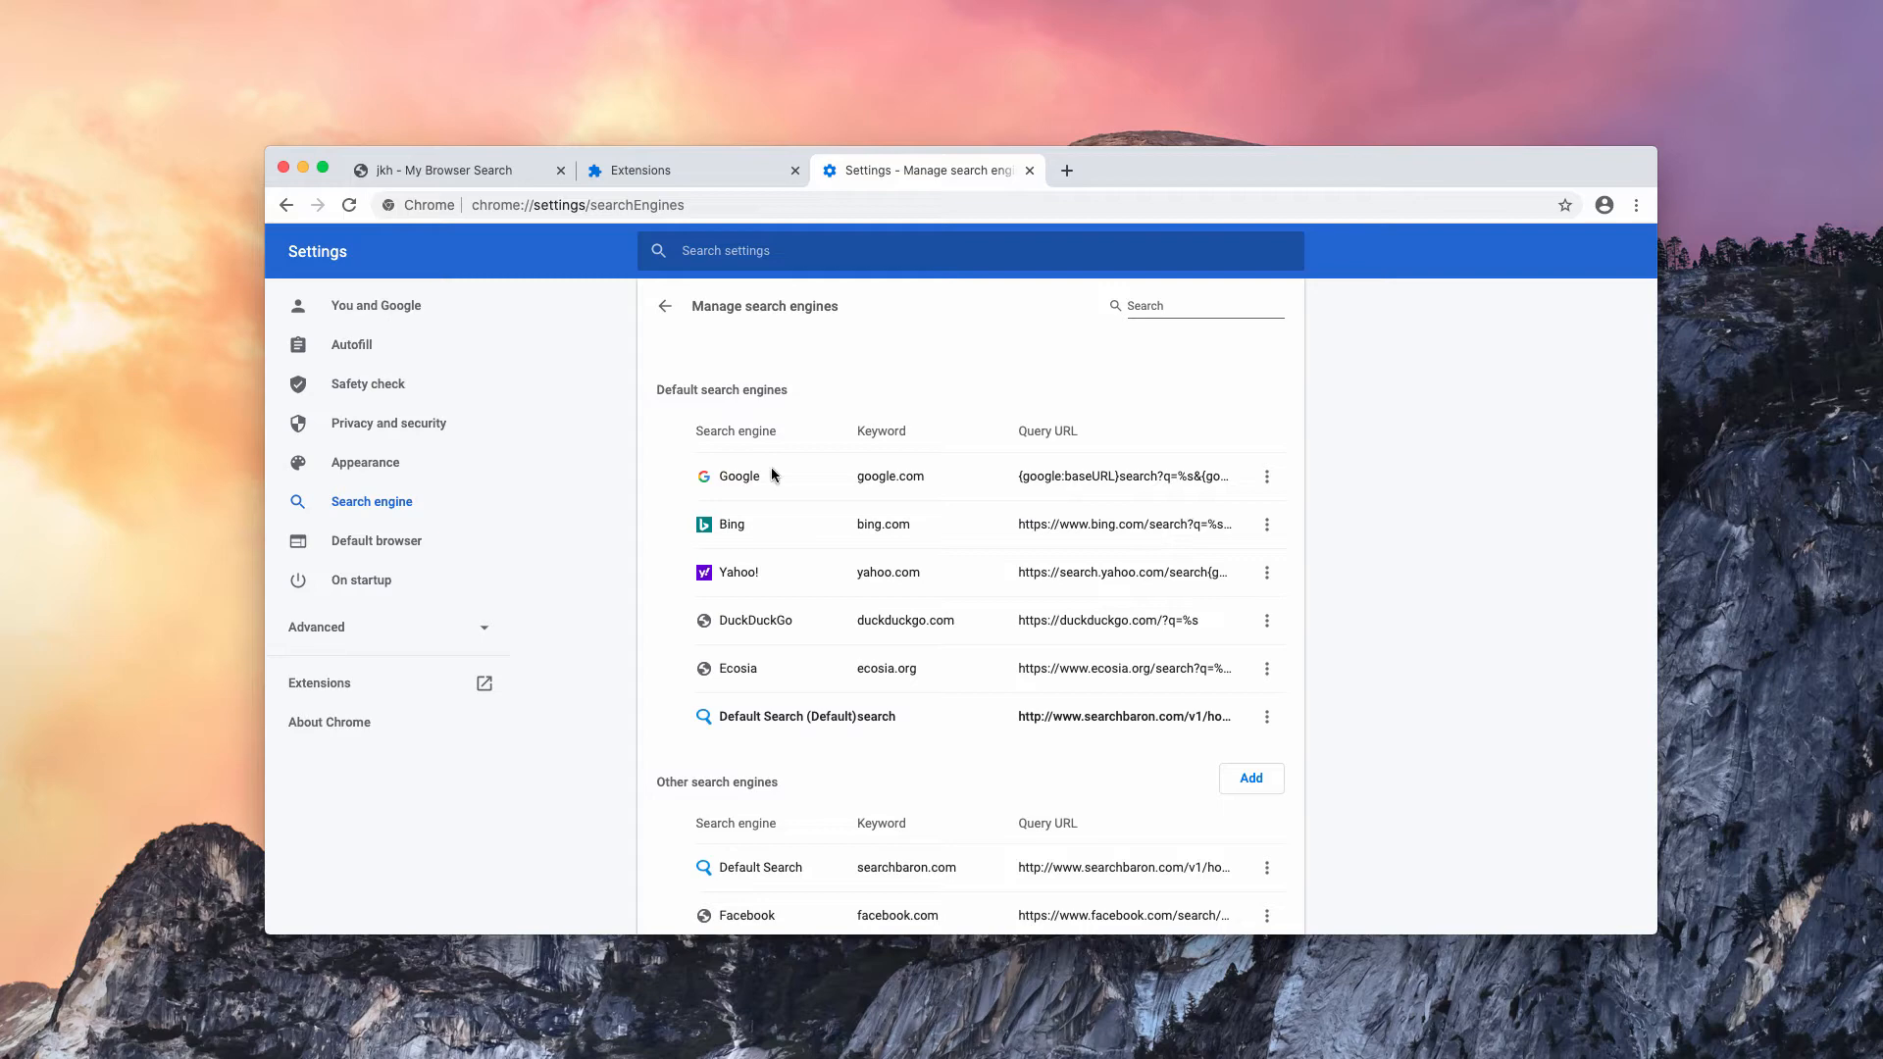
Step: Make Google the default search engine from its row's options menu
left_click(1266, 475)
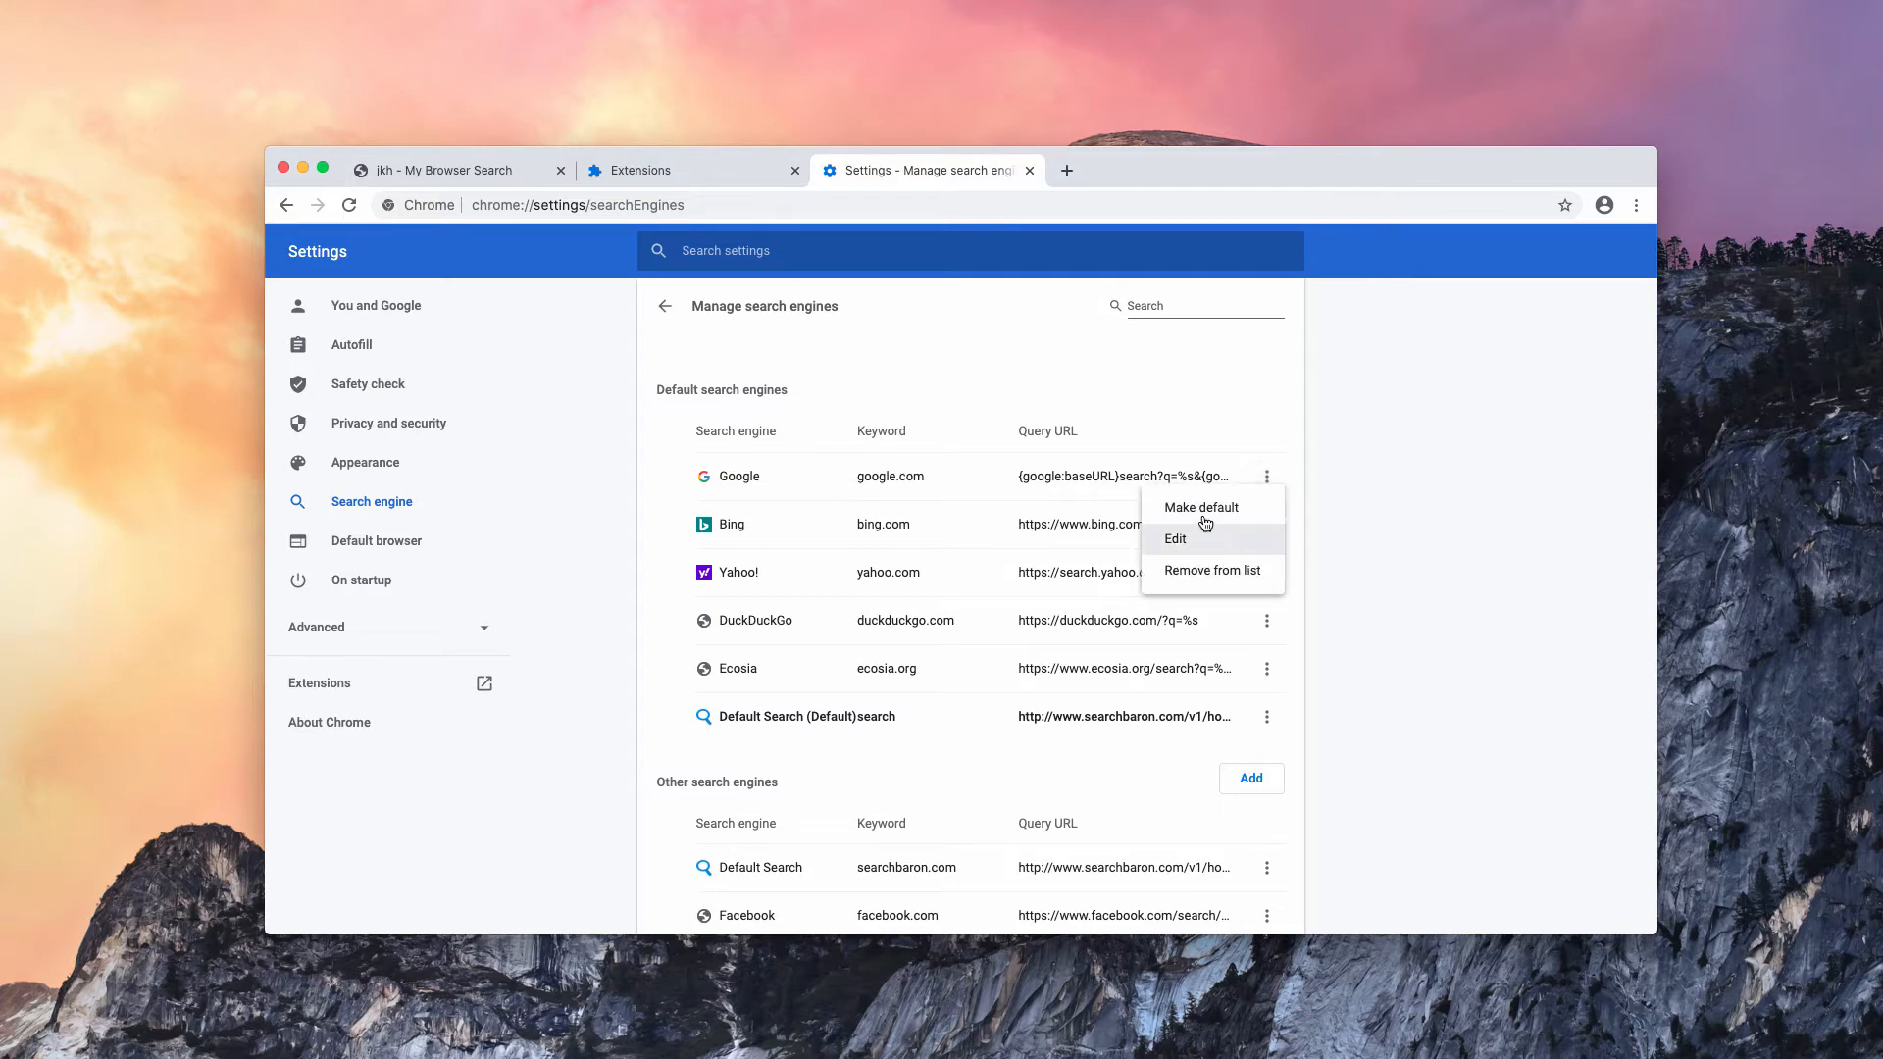
left_click(841, 472)
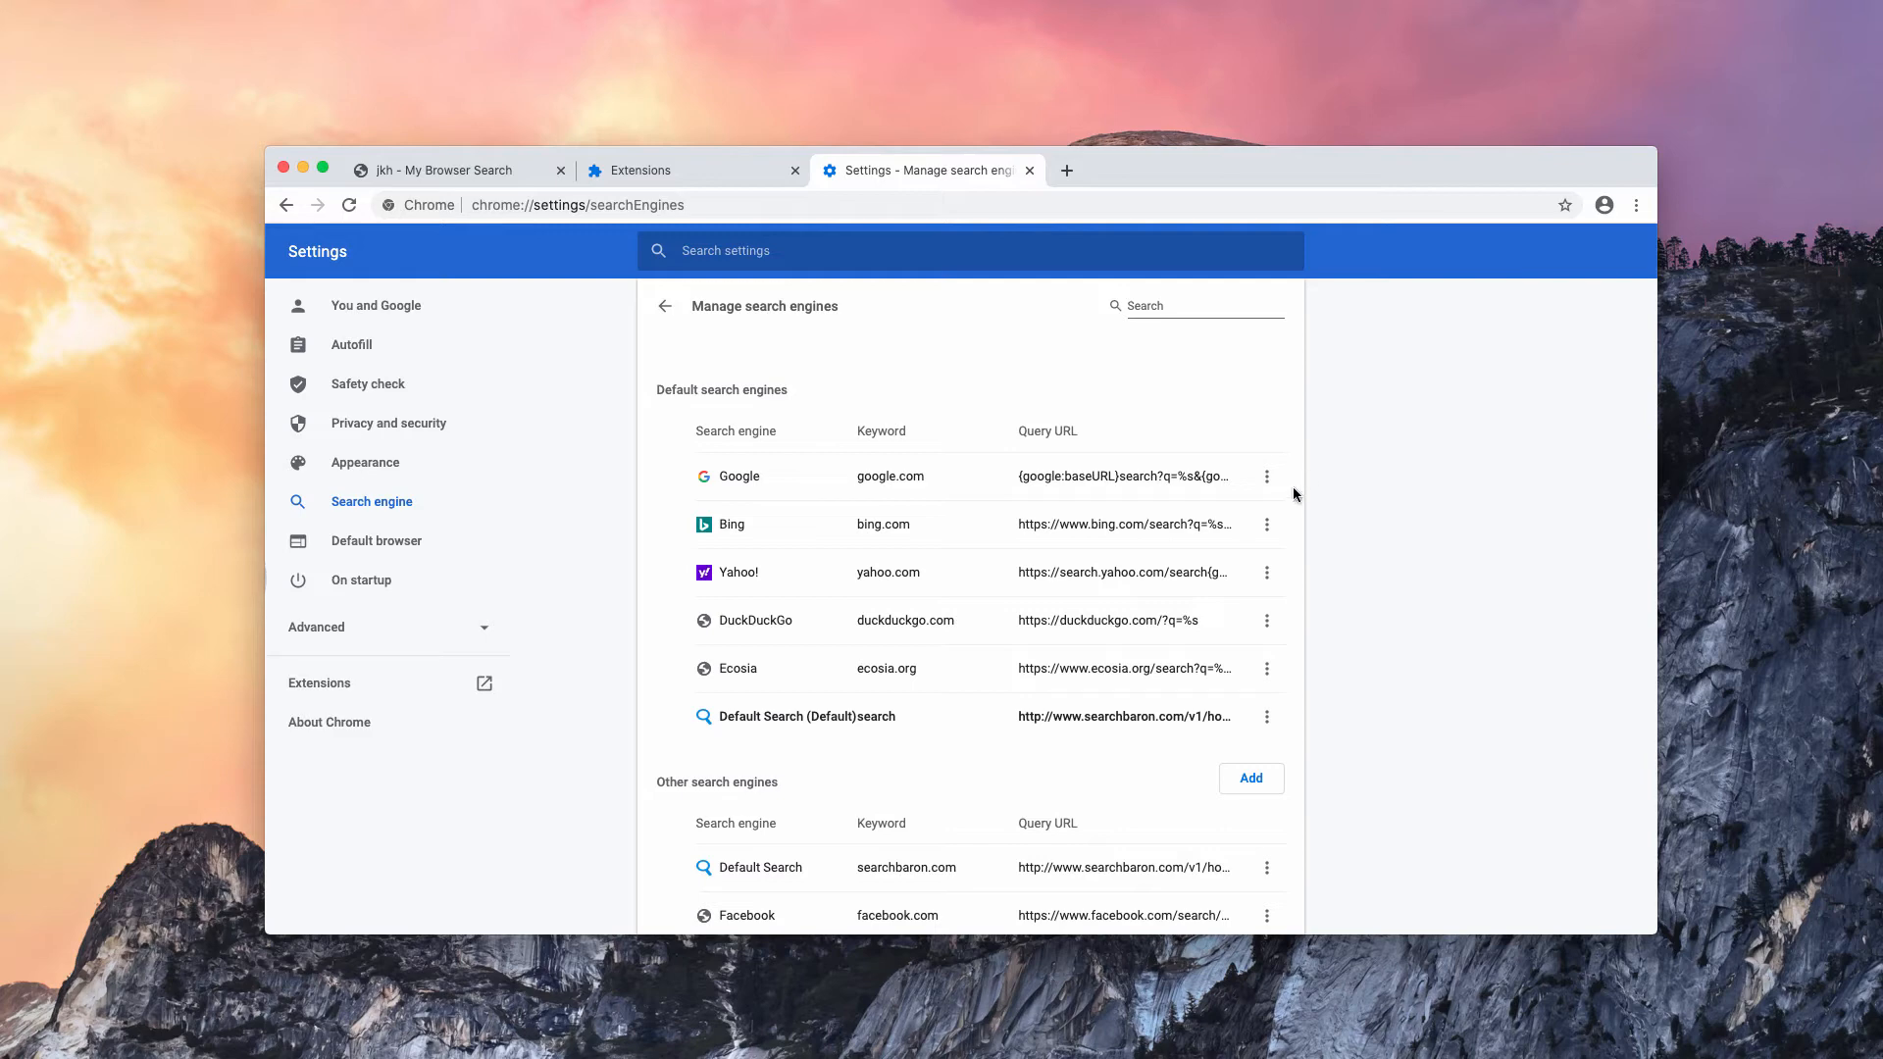
mouse_move(1279, 488)
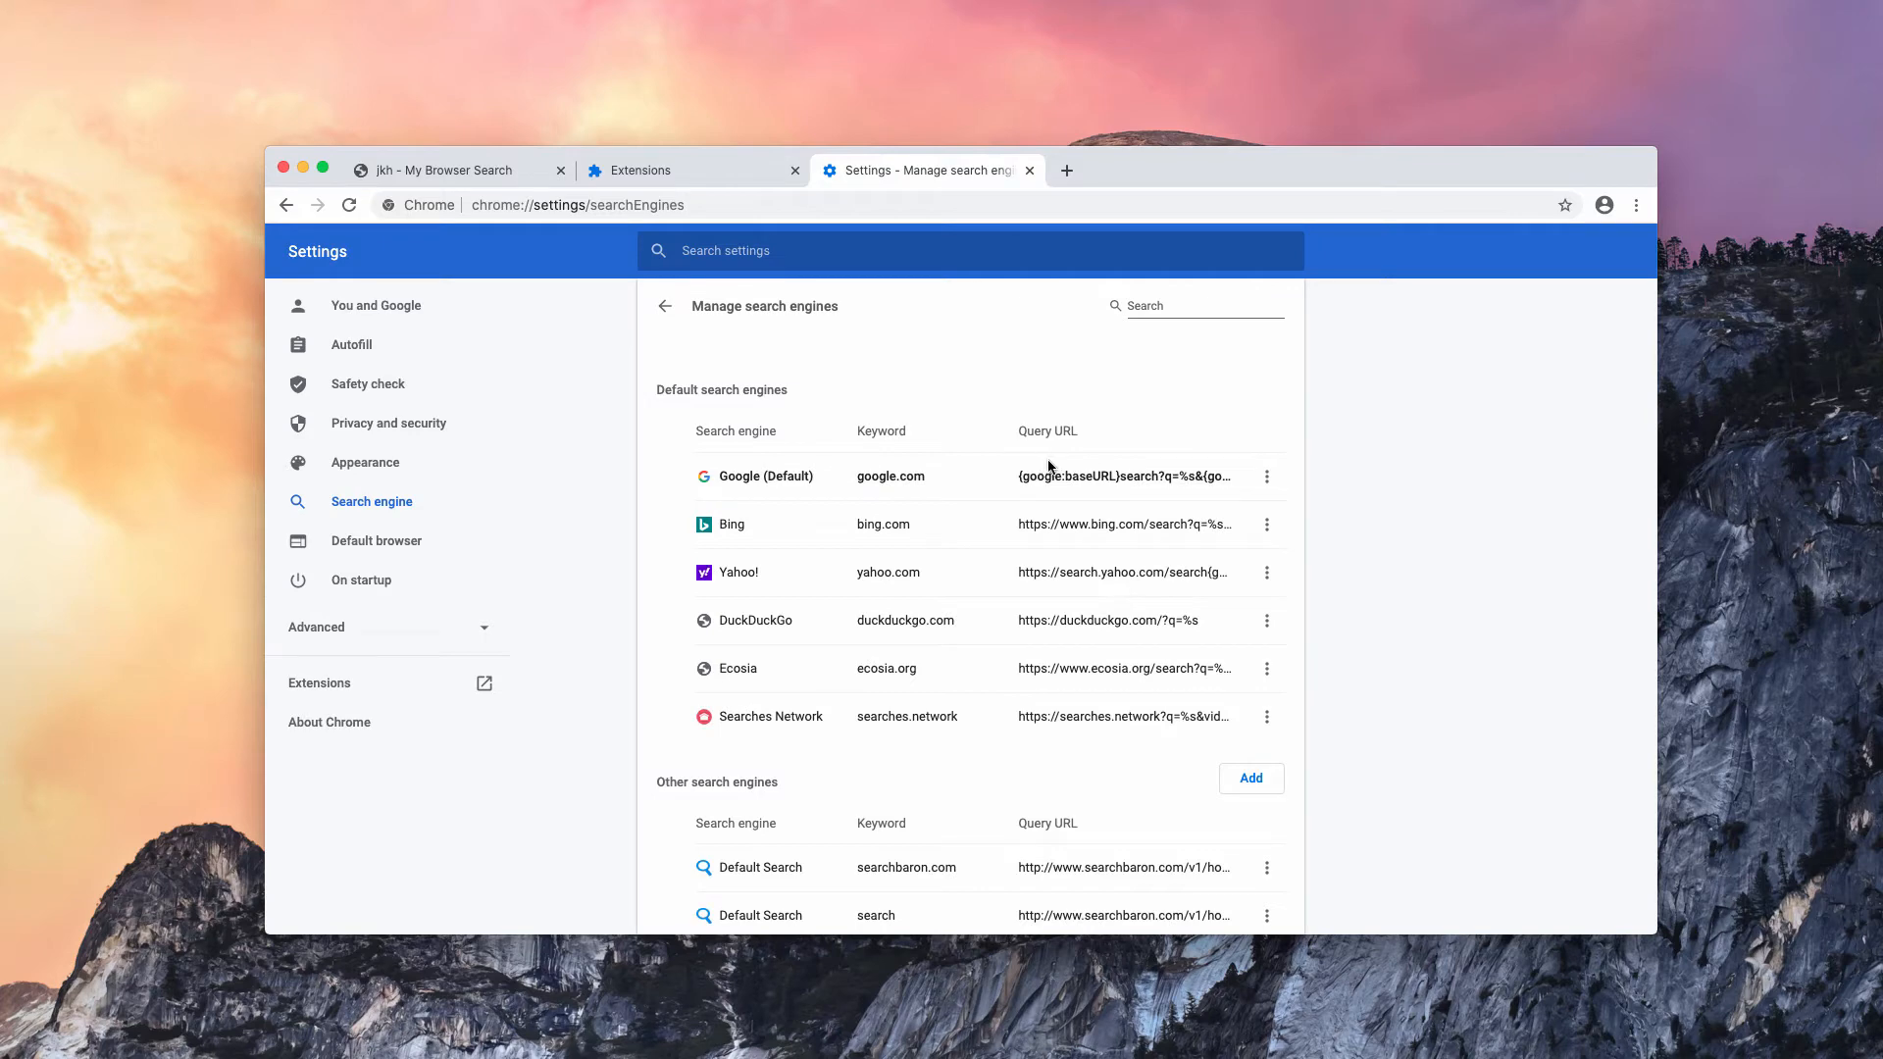
mouse_move(905, 188)
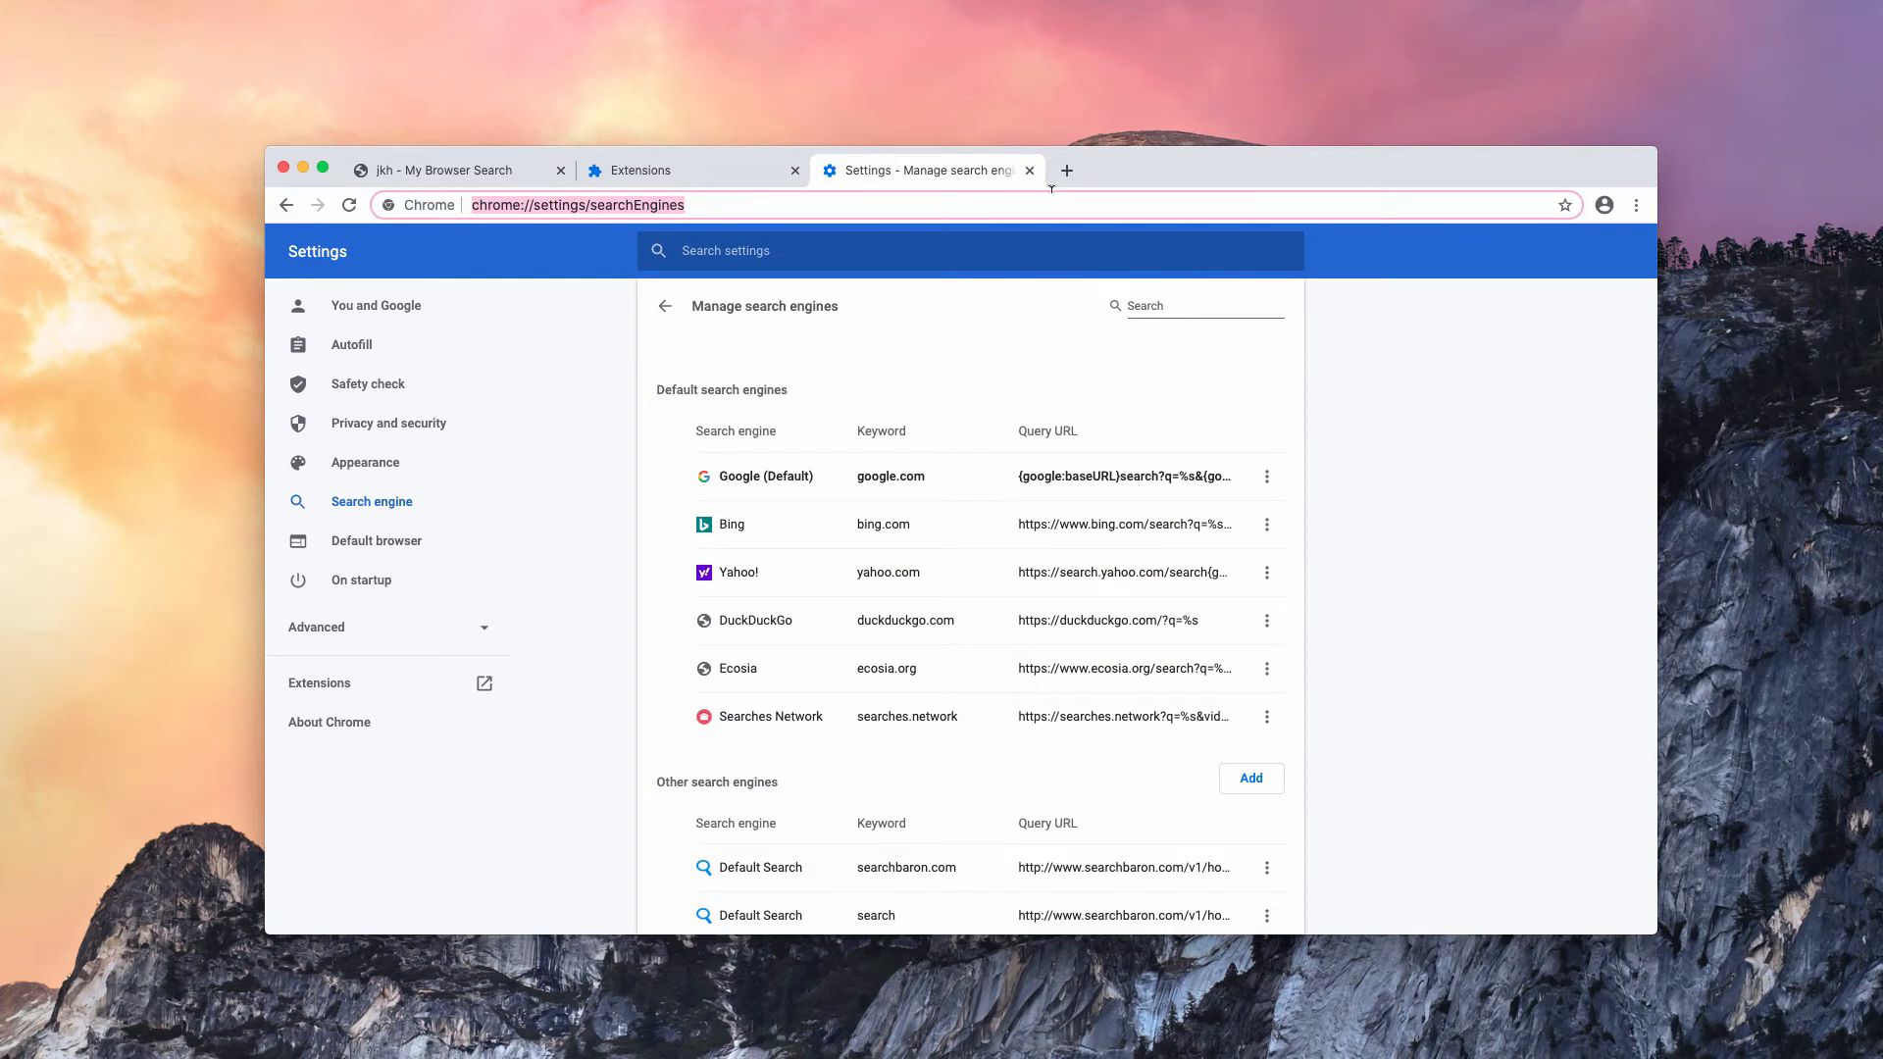
Step: Navigate the tab to system-tips.net/download-combo-cleaner
type("system-tips.net/download-combo-cleaner/")
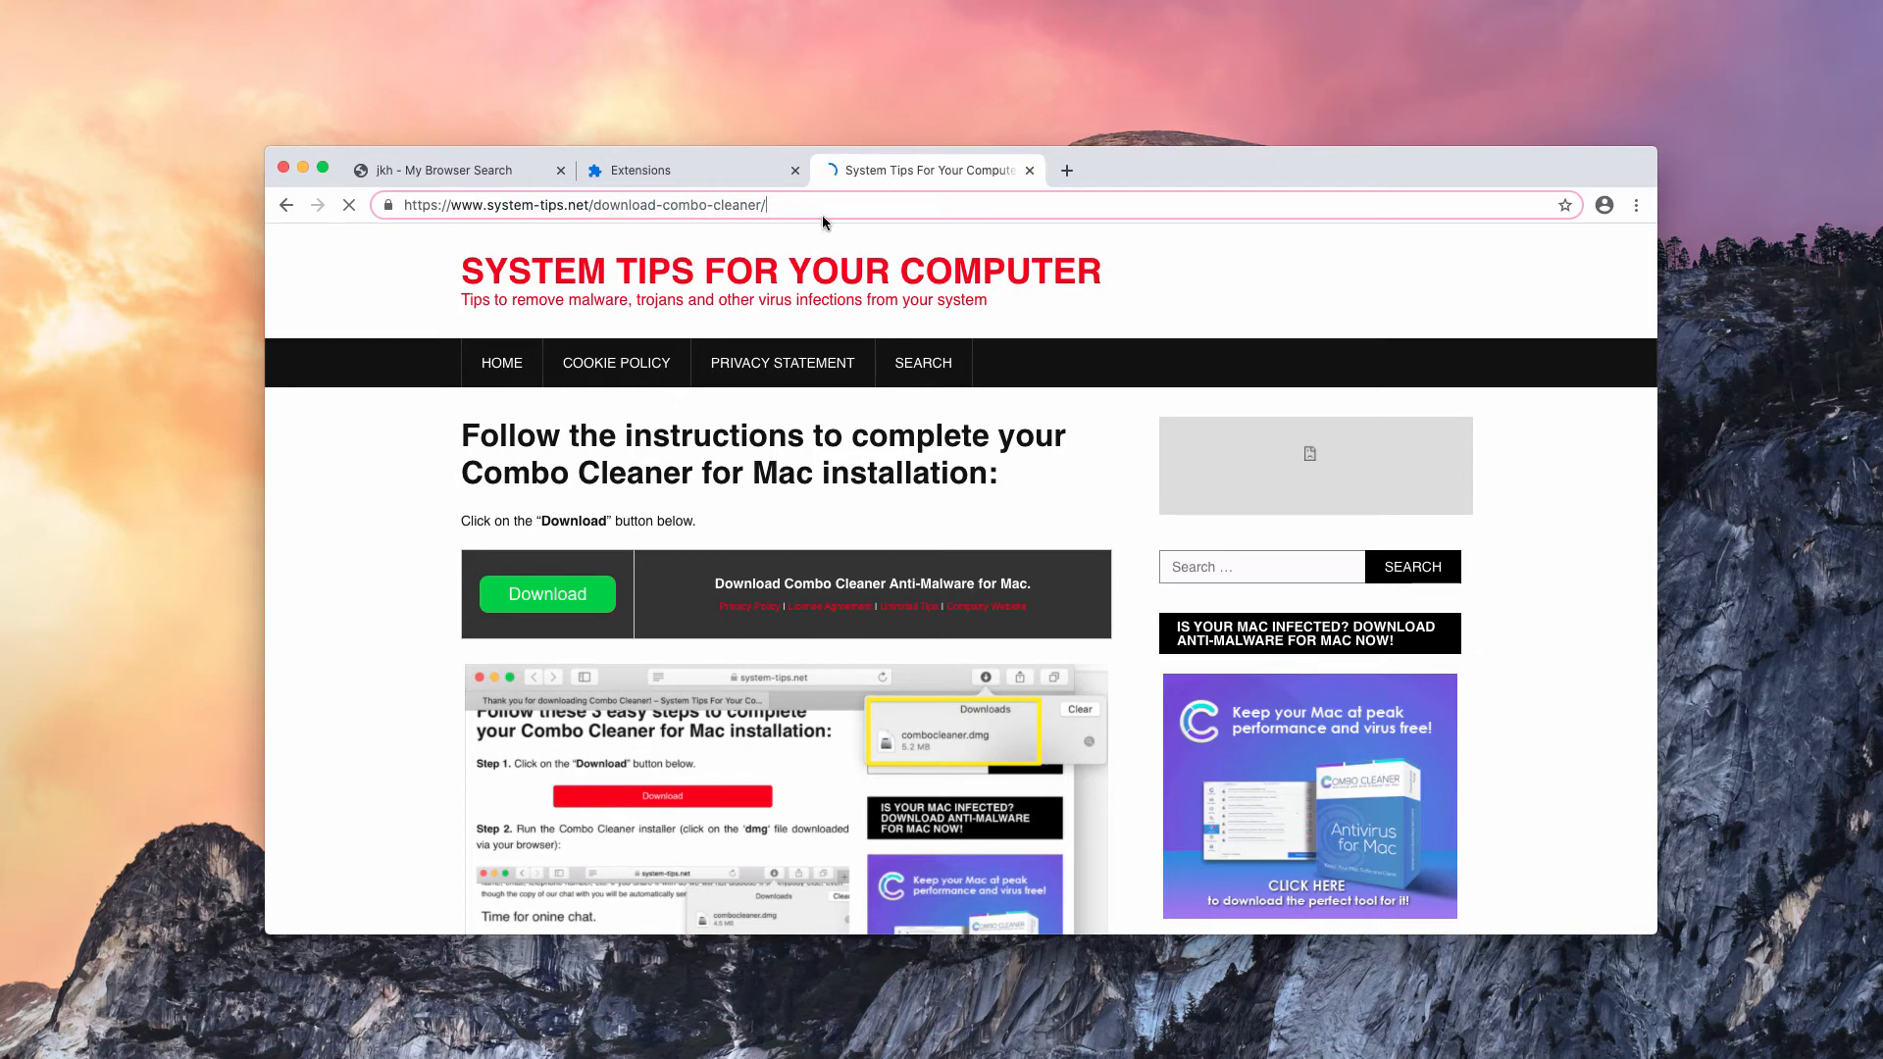
mouse_move(548, 592)
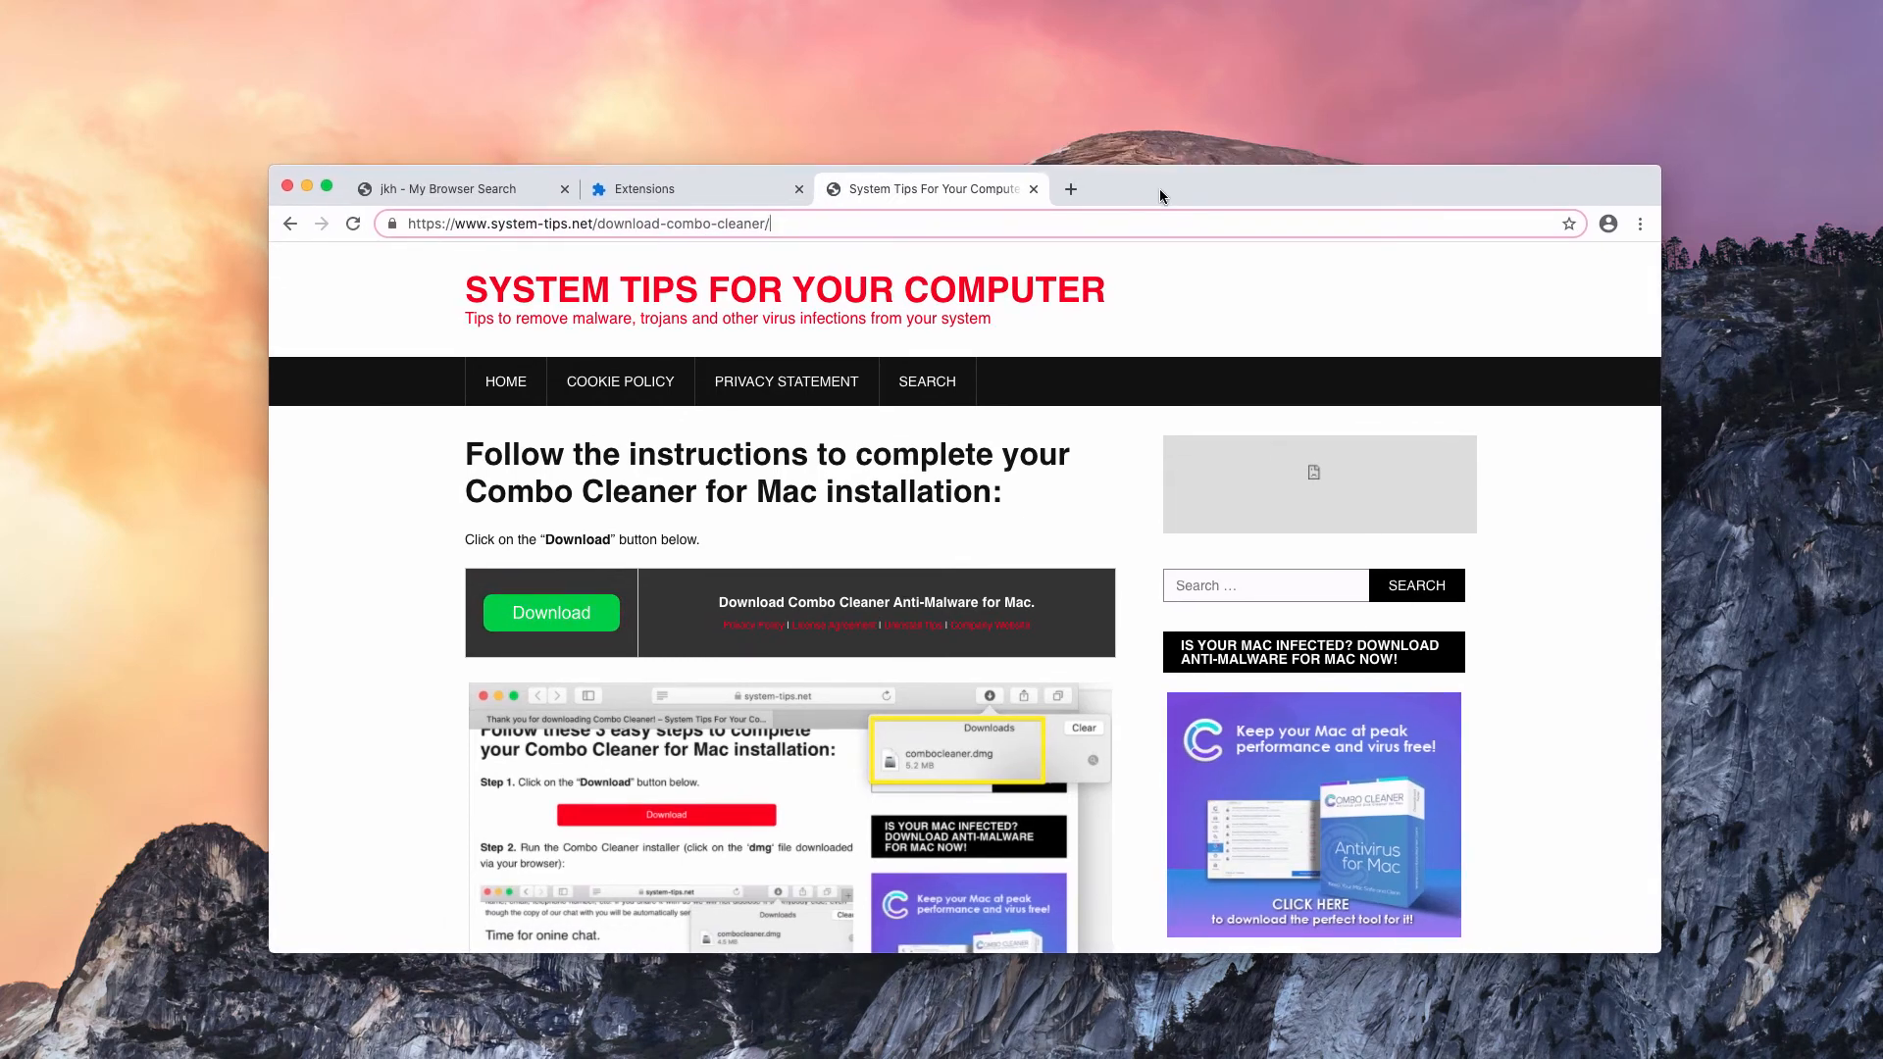
Step: Download the combocleaner.dmg installer from the System Tips page
scroll("down", 3)
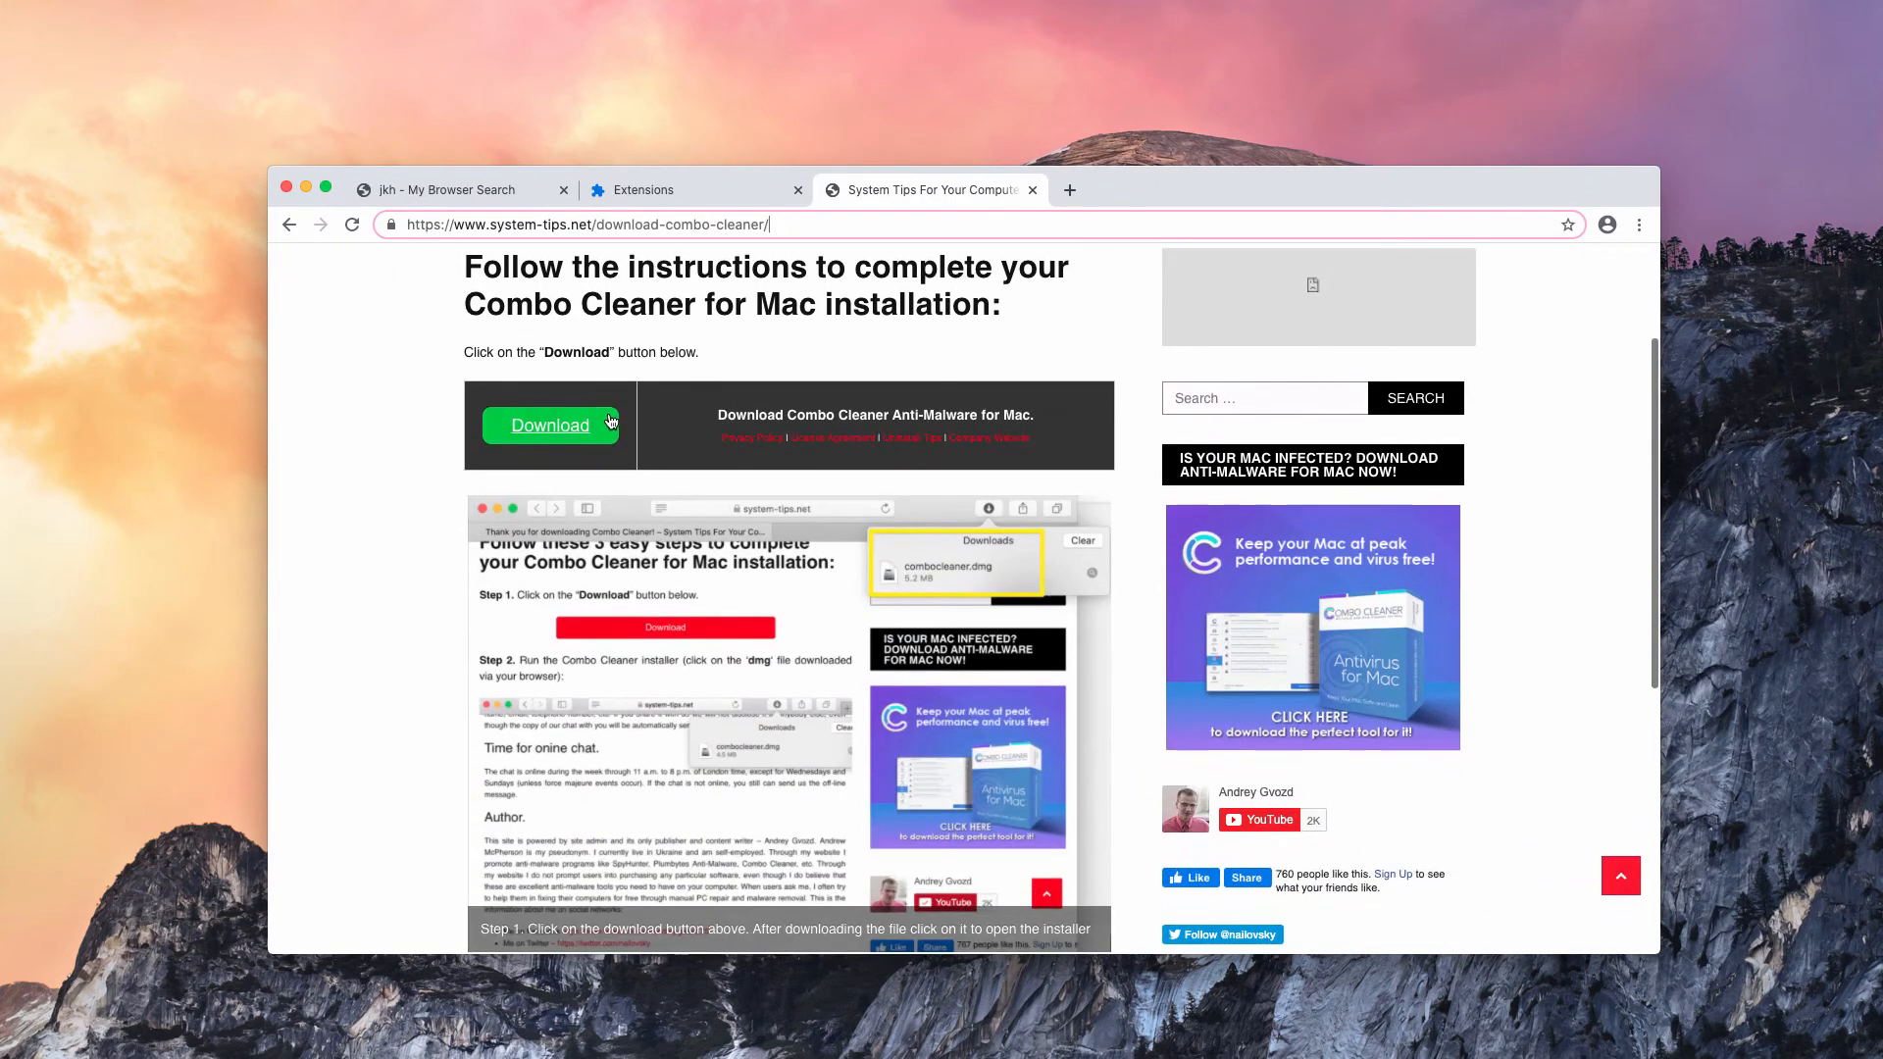
left_click(549, 426)
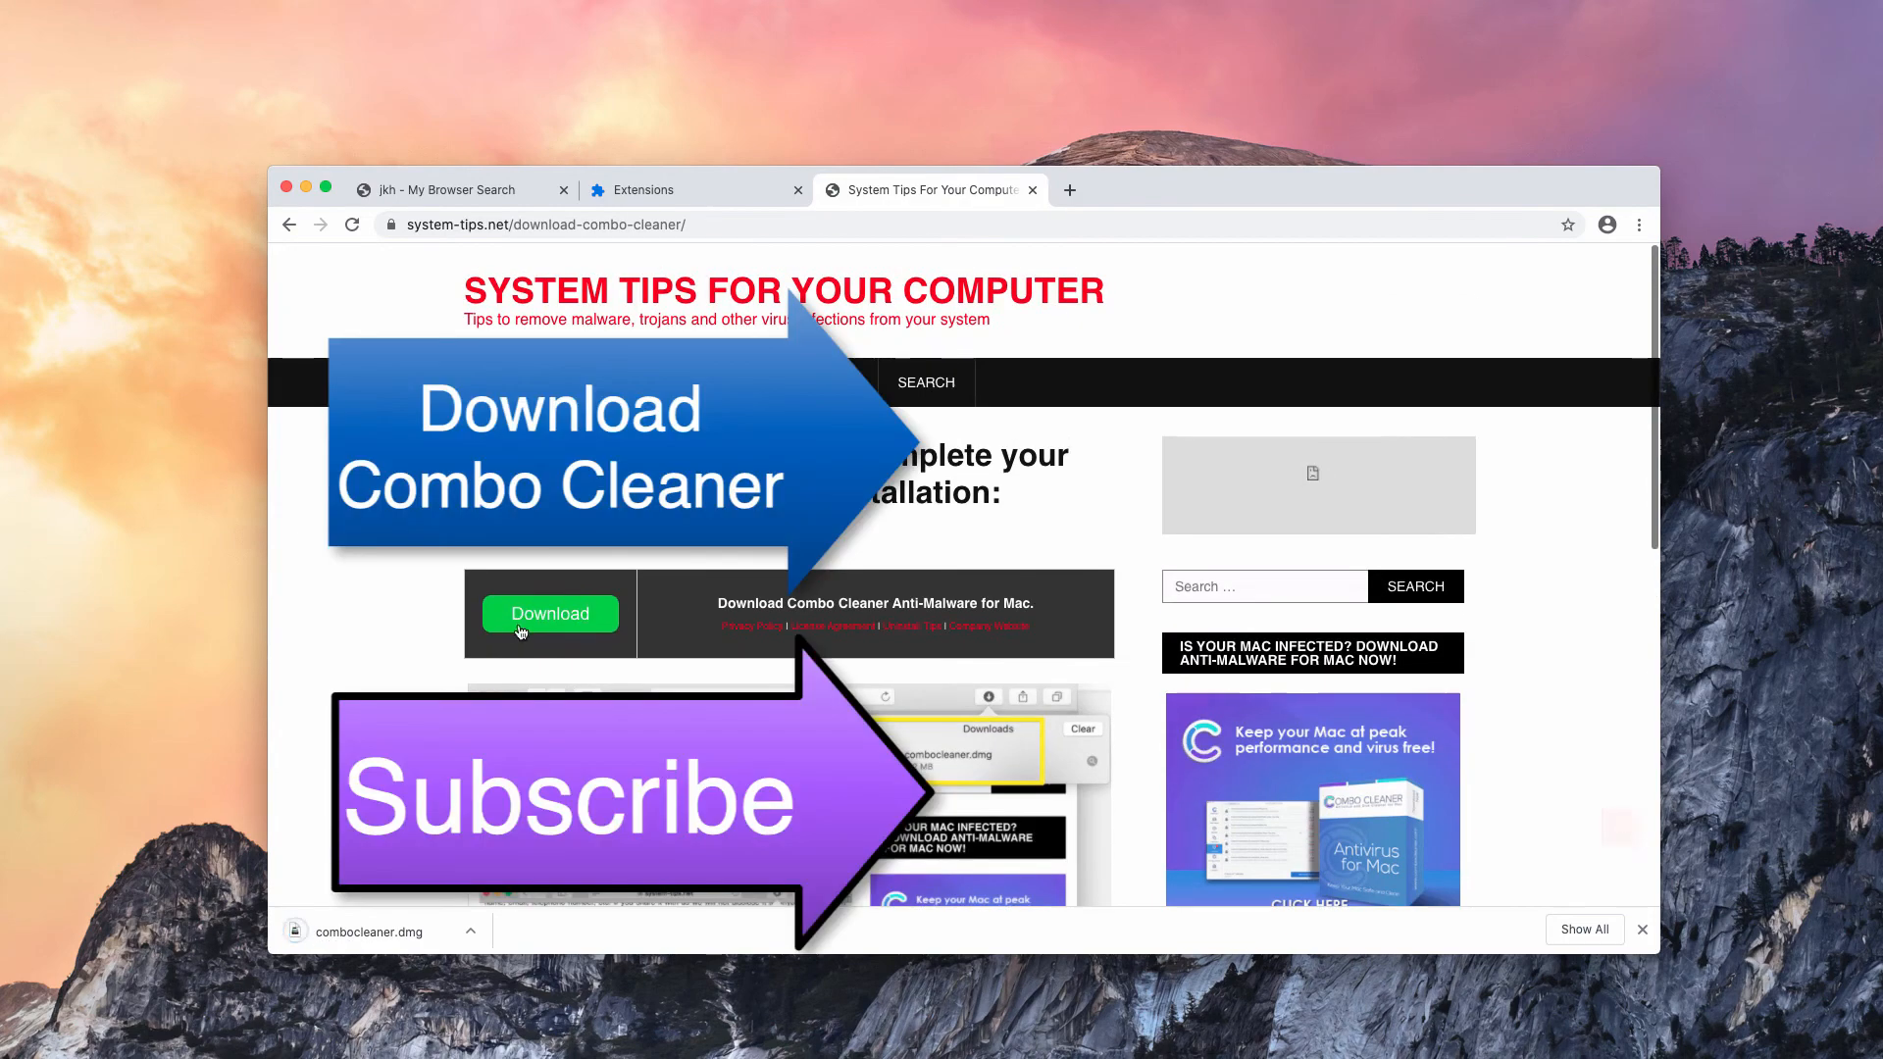
scroll("down", 3)
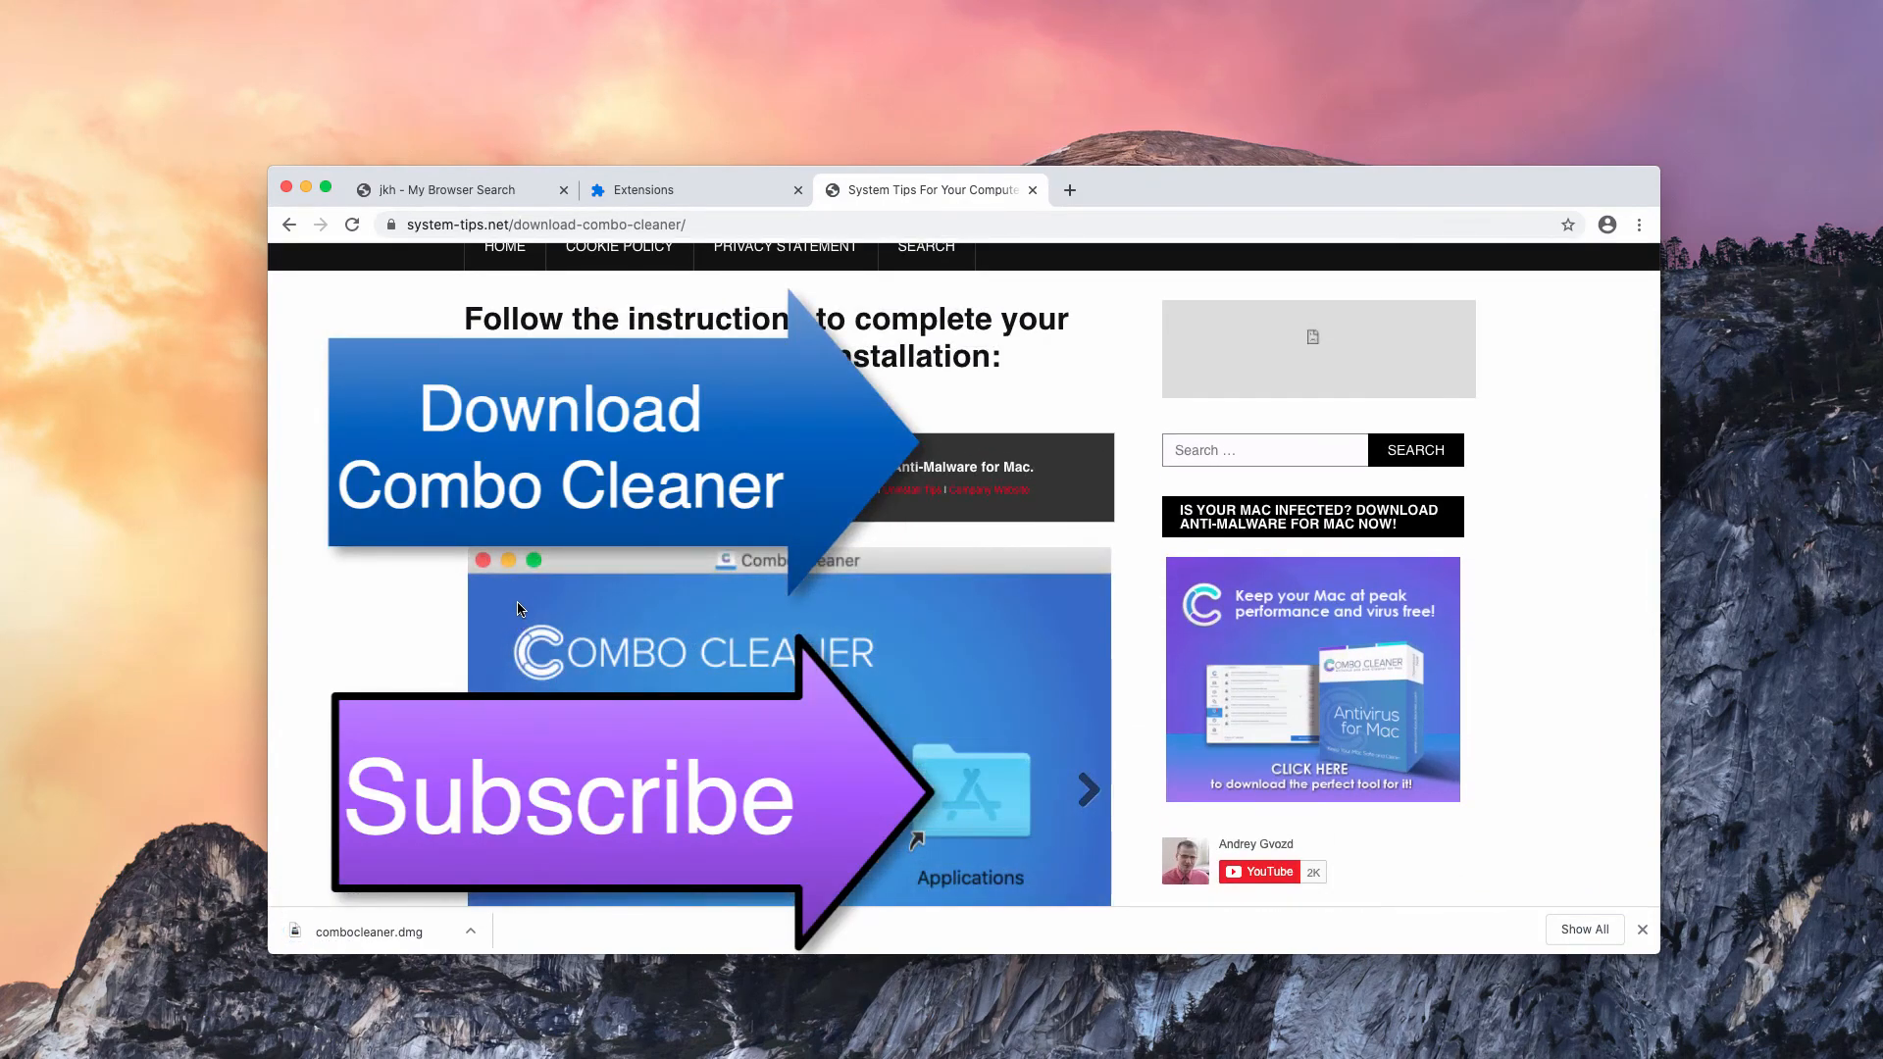